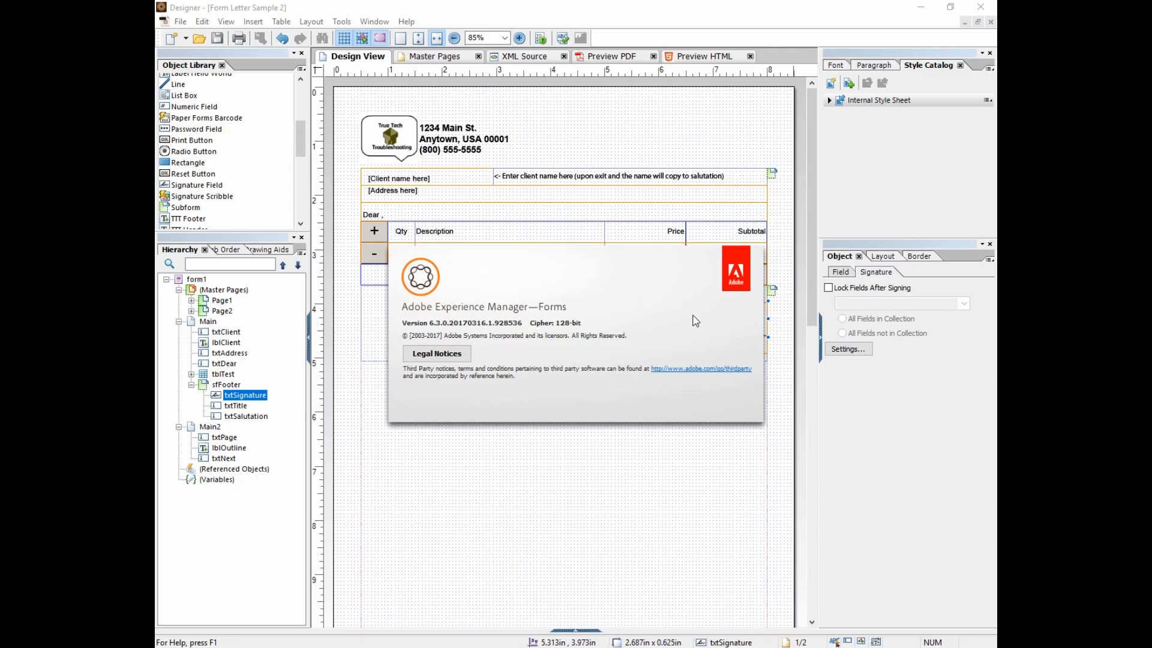
{"action": "mouse_move", "coordinate": [580, 375]}
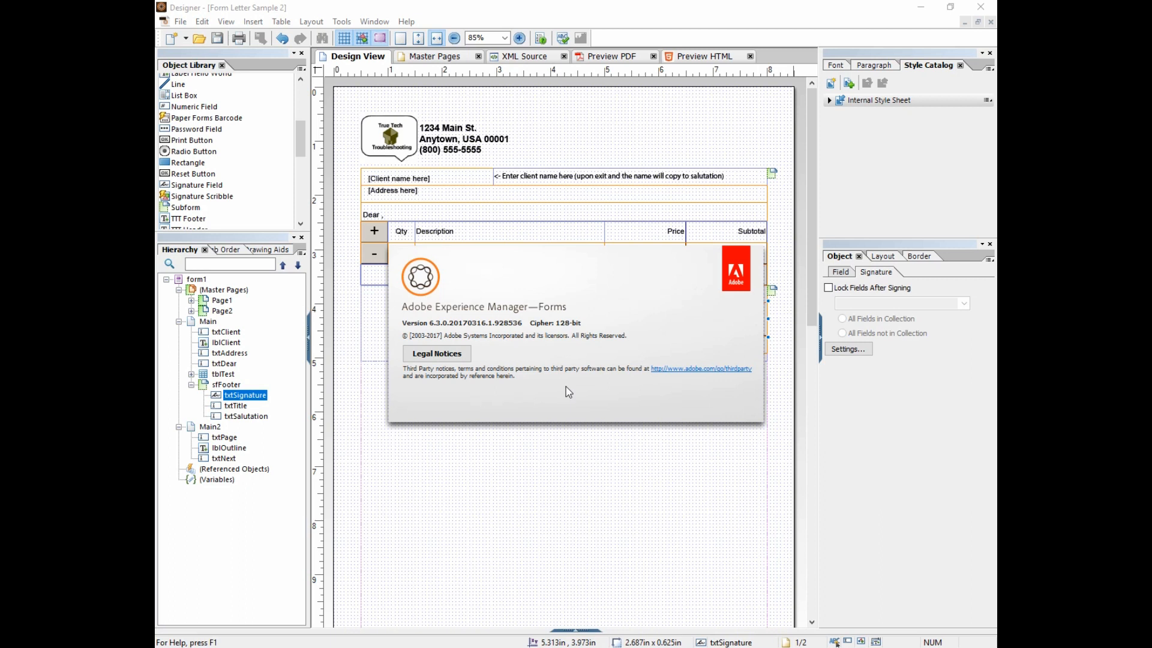
Step: Dismiss the About box so the Form Letter Sample 2 design is fully visible
{"action": "left_click", "coordinate": [562, 389]}
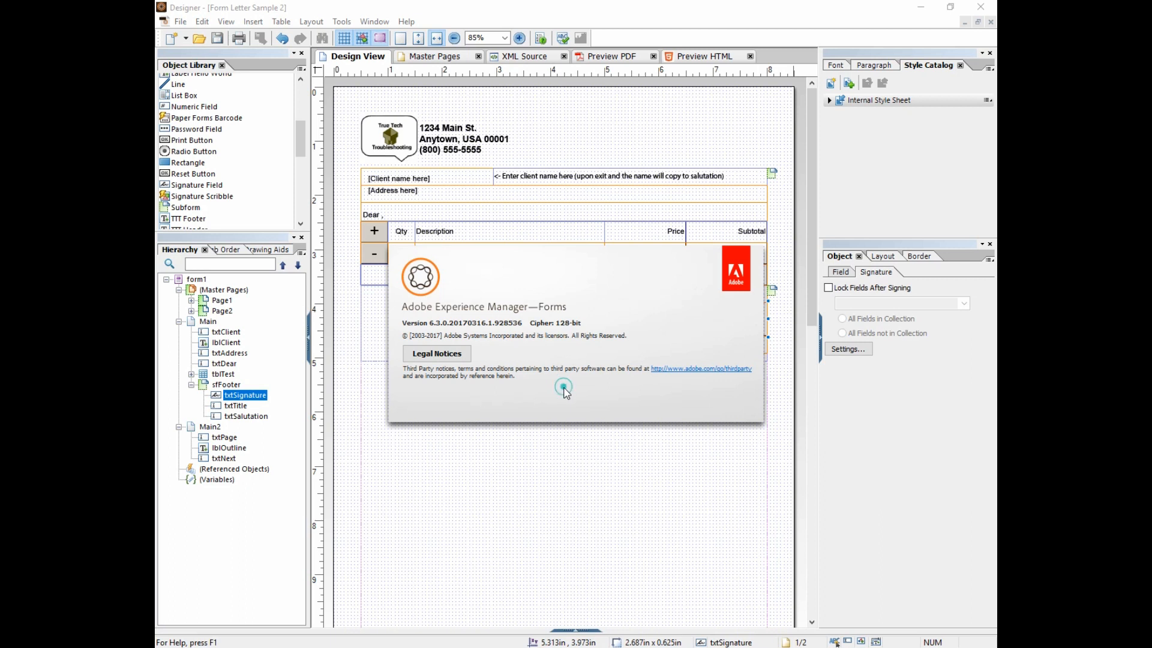
{"action": "left_click", "coordinate": [561, 389]}
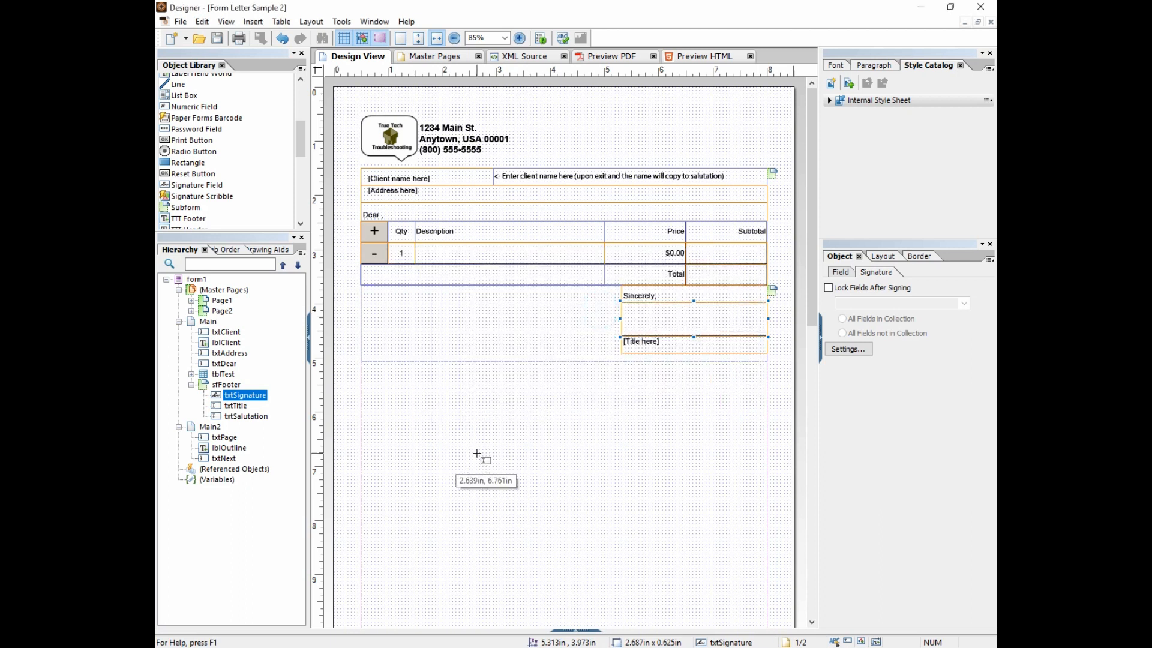
{"action": "mouse_move", "coordinate": [475, 453]}
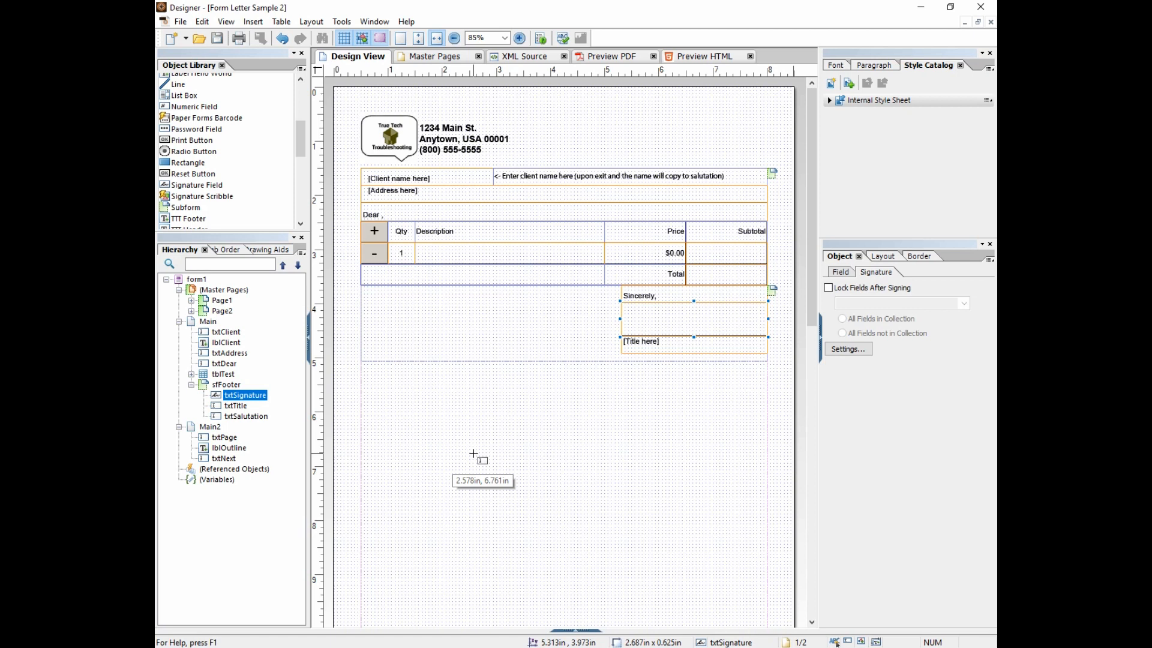
{"action": "mouse_move", "coordinate": [362, 427]}
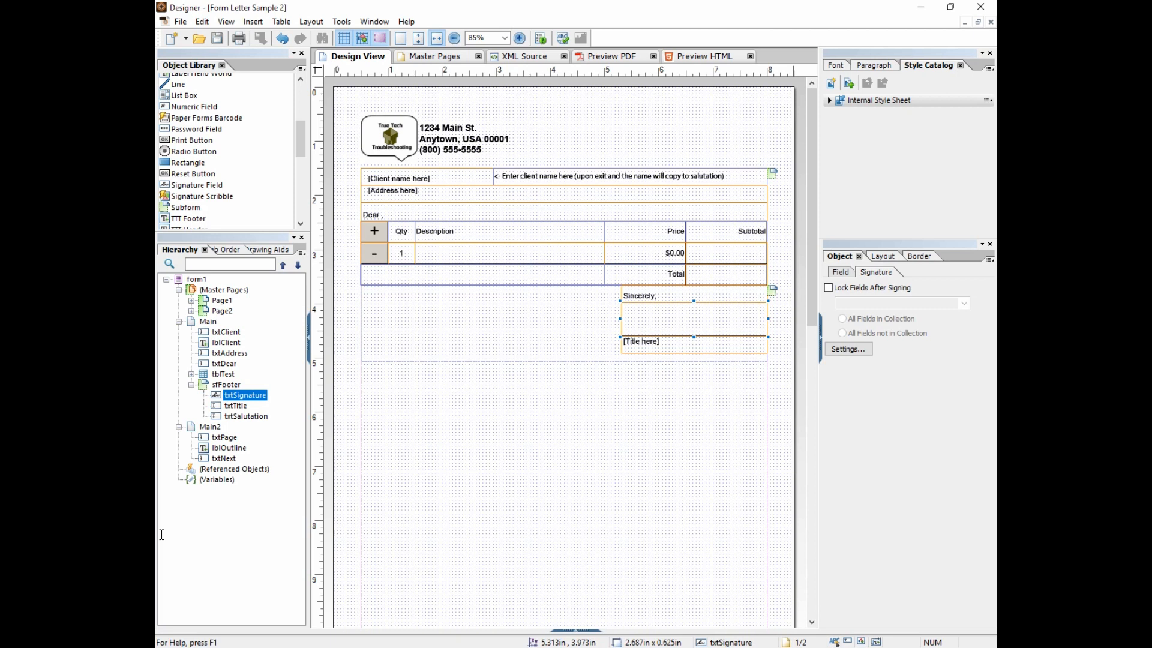
{"action": "mouse_move", "coordinate": [466, 501]}
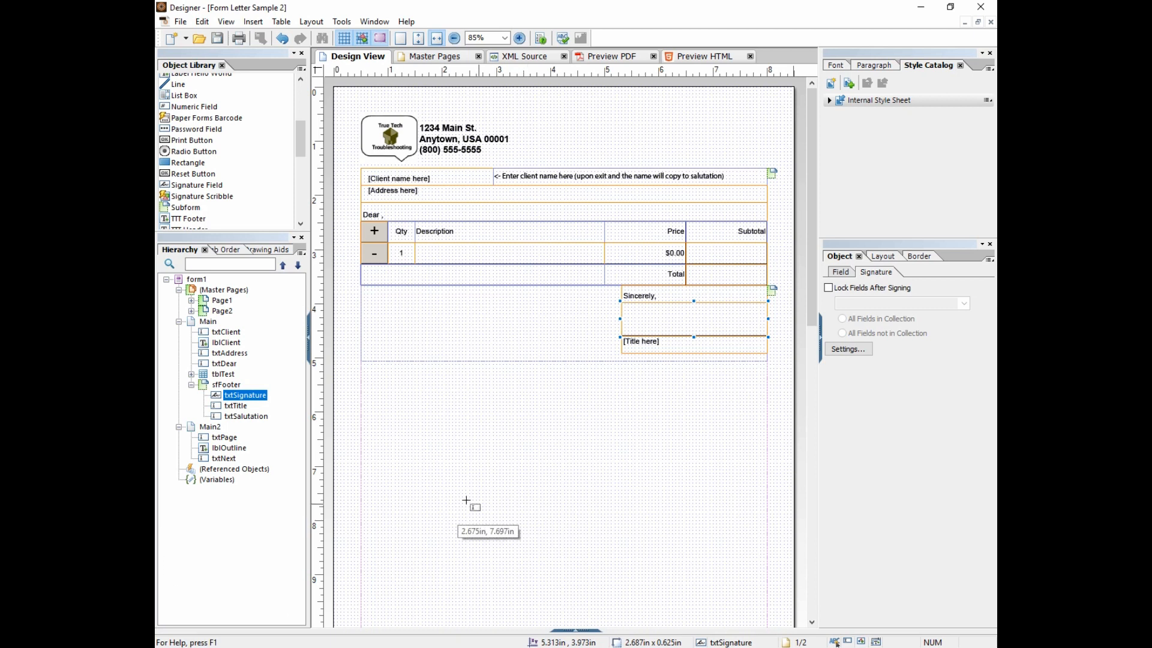
{"action": "mouse_move", "coordinate": [421, 482]}
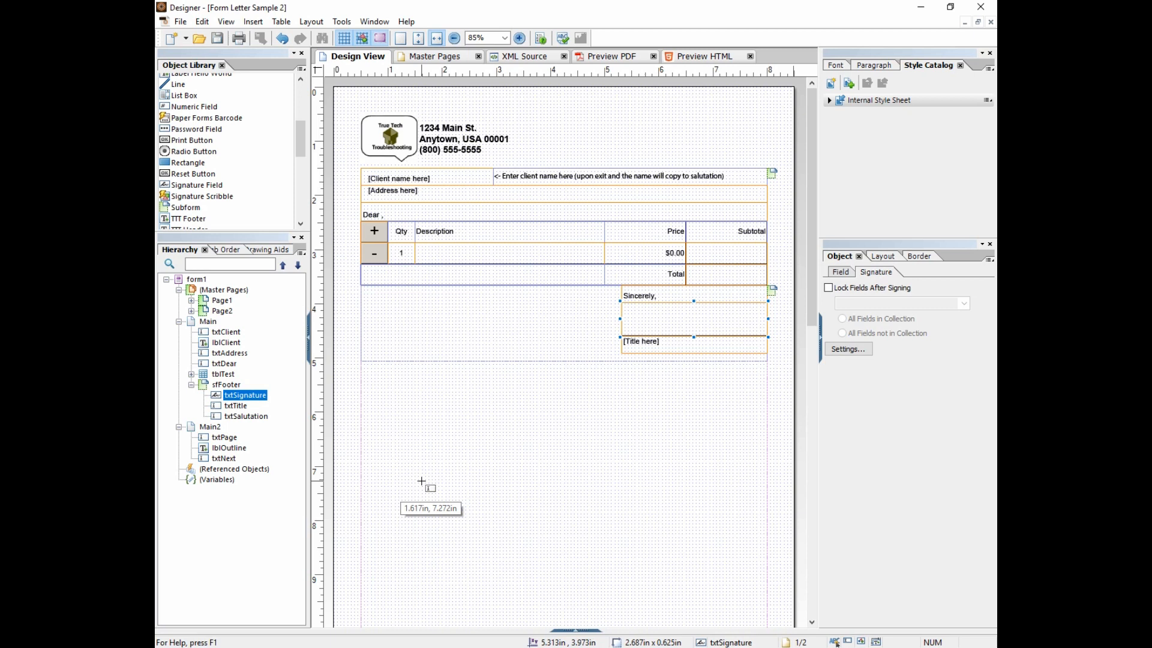
{"action": "mouse_move", "coordinate": [208, 338]}
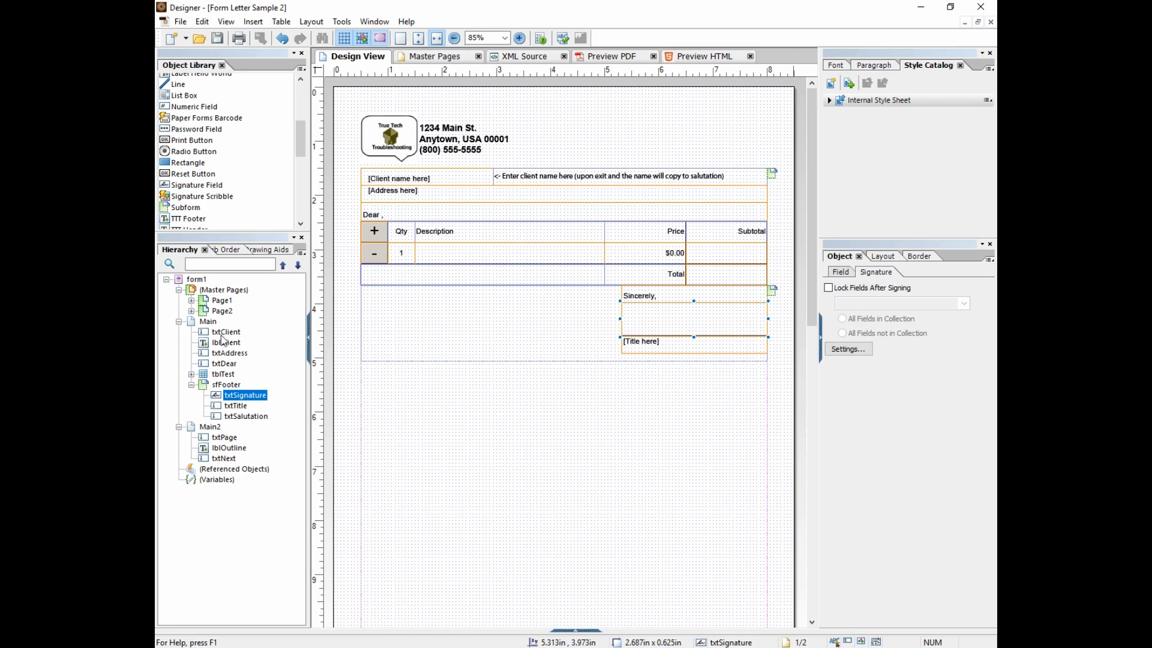
Step: Inspect the txtClient field and lblClient label in the Object palette
{"action": "left_click", "coordinate": [226, 331]}
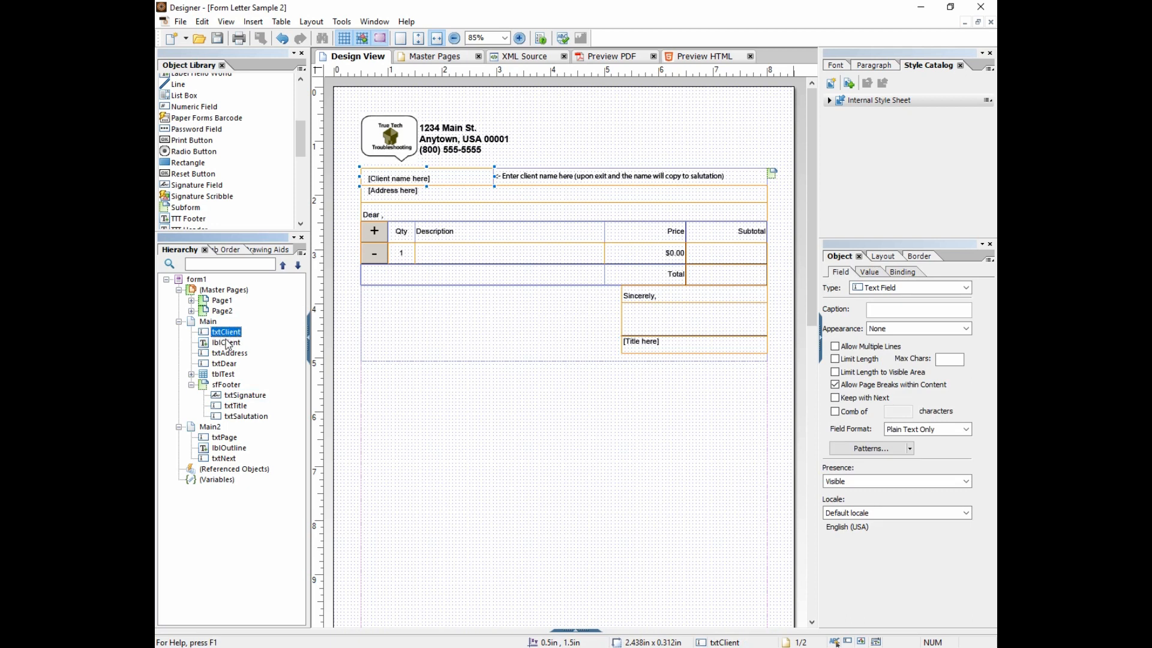
{"action": "left_click", "coordinate": [225, 342]}
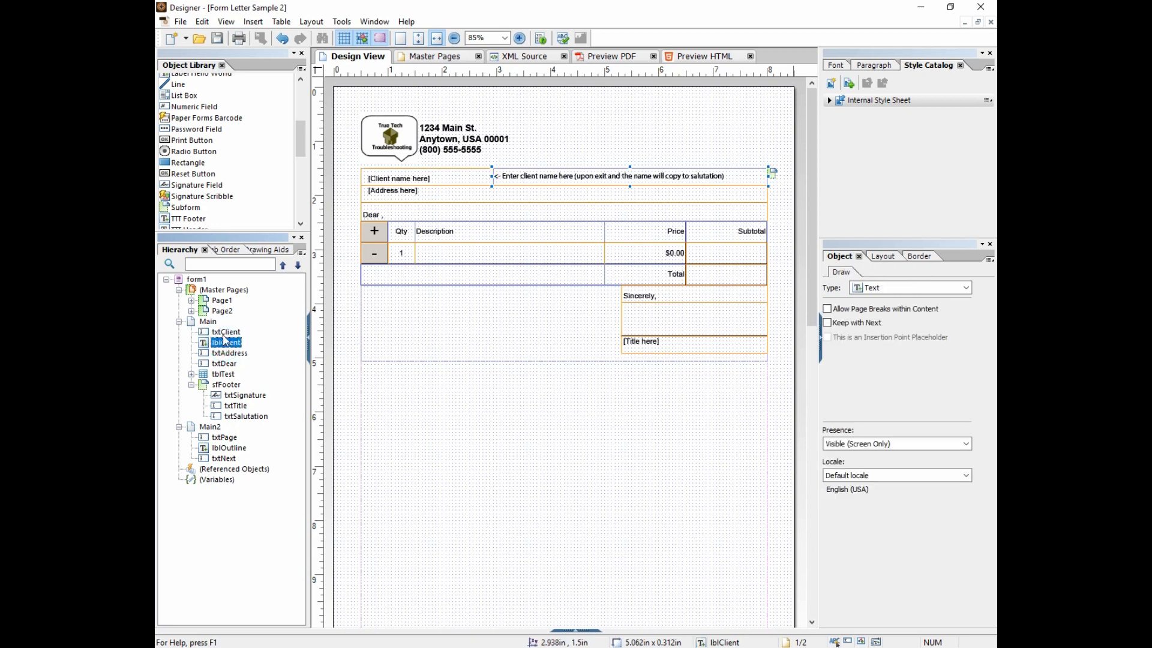
{"action": "left_click", "coordinate": [225, 332]}
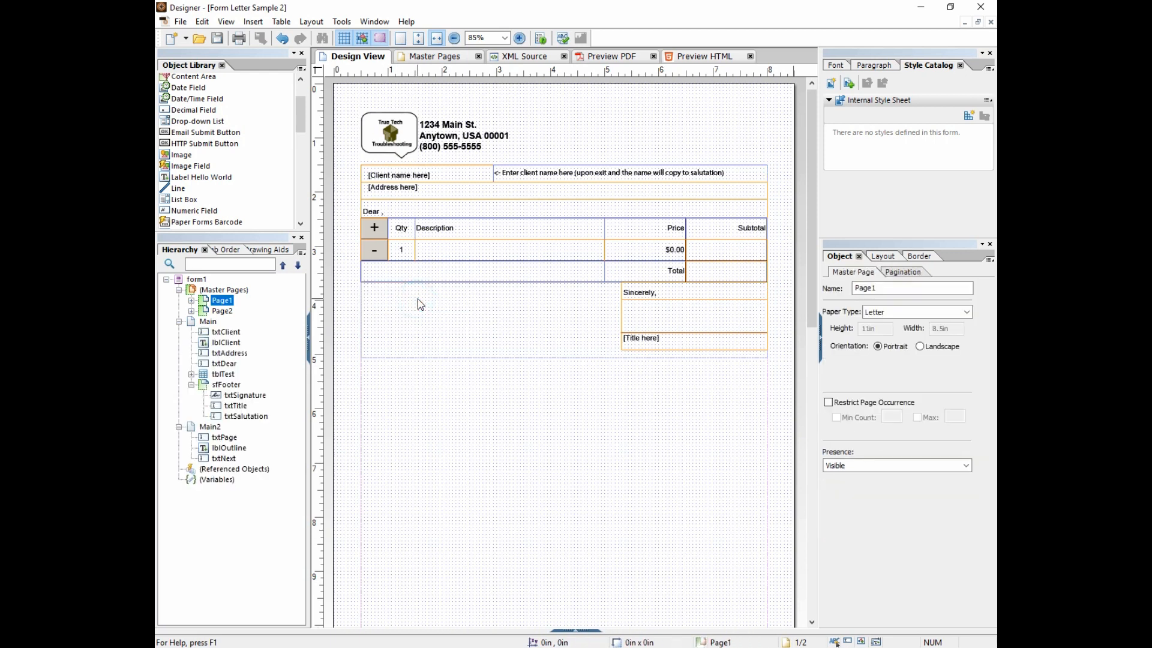
{"action": "mouse_move", "coordinate": [435, 348]}
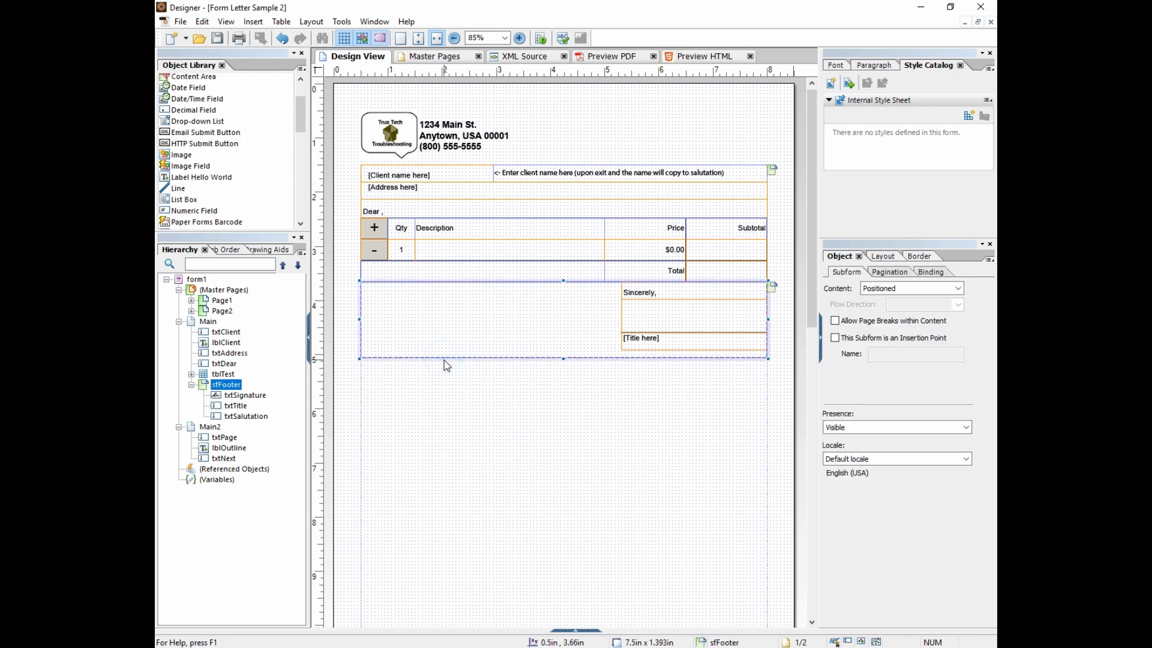
Step: Select the Main subform to view its flowed-content settings
{"action": "left_click", "coordinate": [208, 322]}
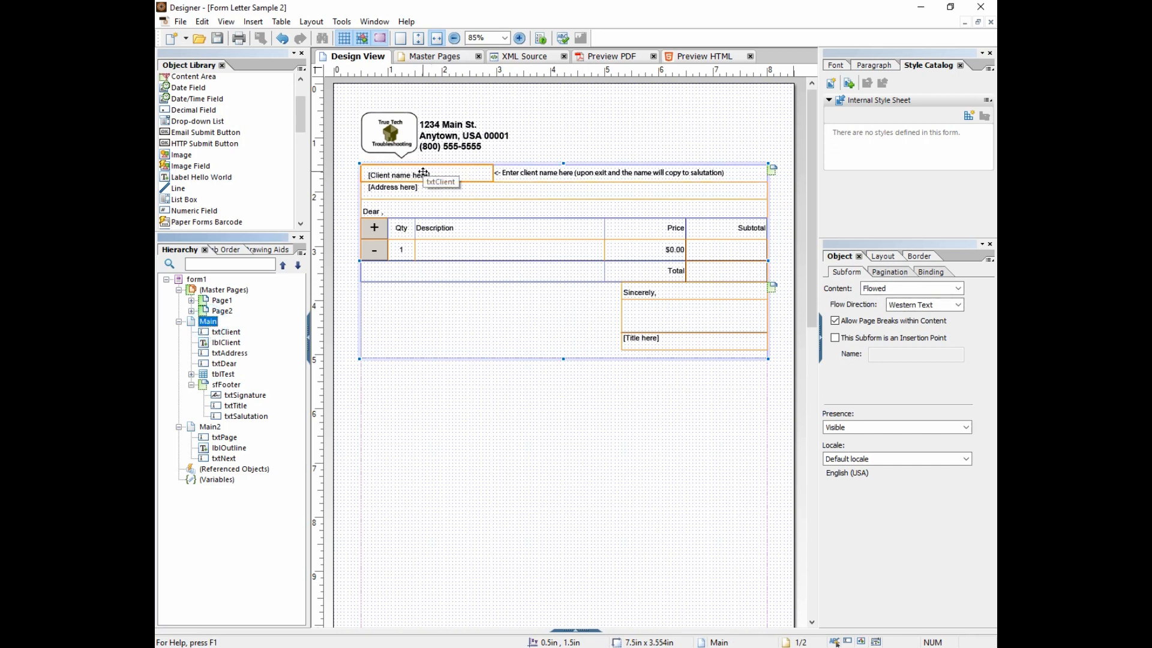
{"action": "mouse_move", "coordinate": [585, 304]}
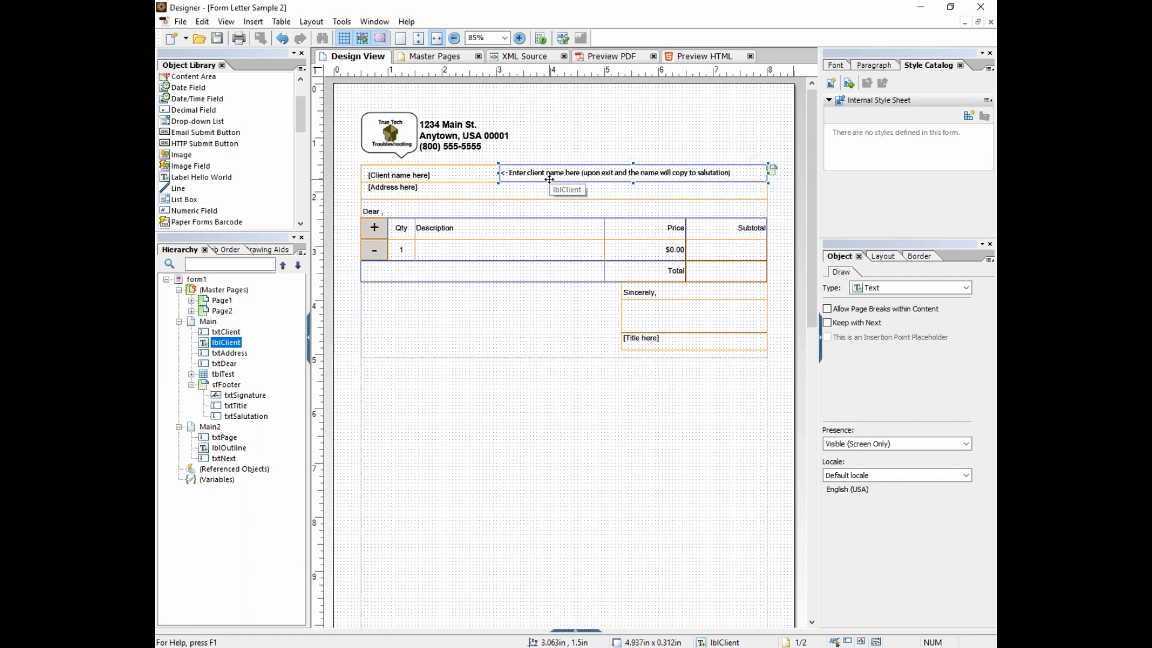
{"action": "mouse_move", "coordinate": [451, 227]}
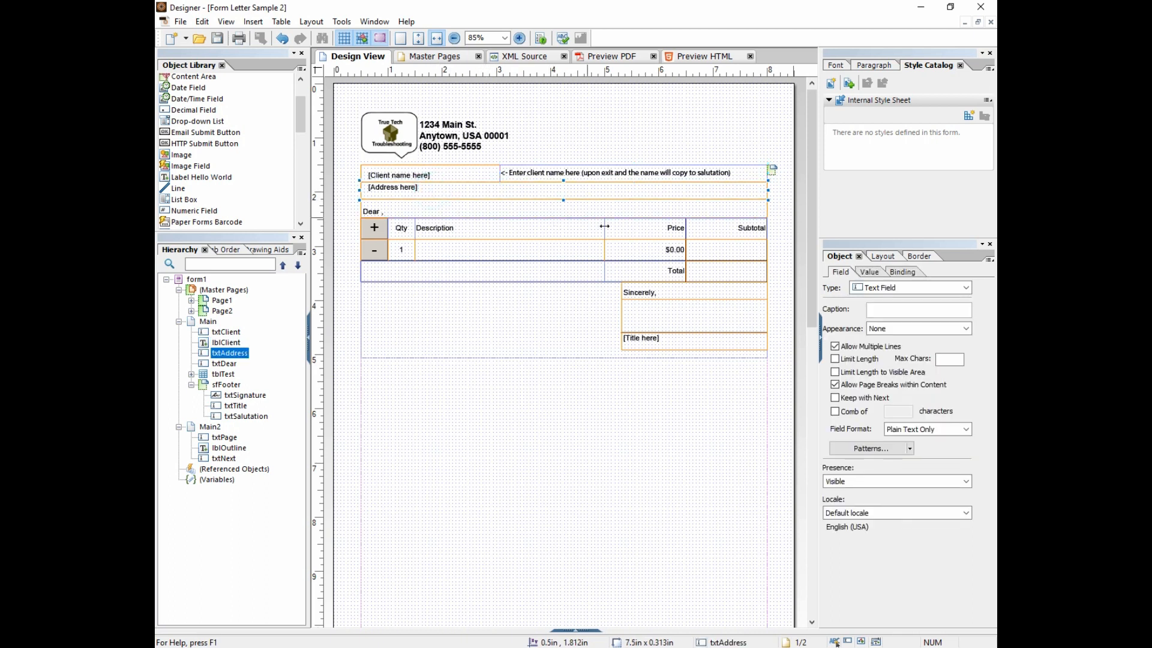
{"action": "mouse_move", "coordinate": [883, 255]}
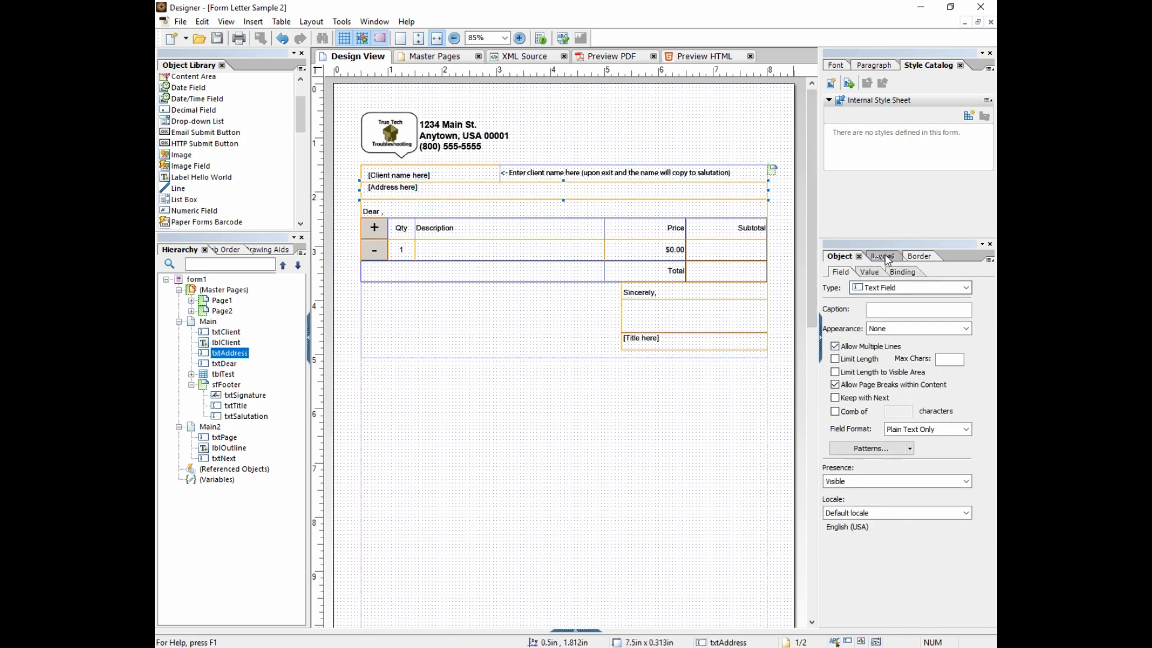
Step: Set txtAddress height to 2.625 in with Expand to fit, then view sfFooter's subform settings
{"action": "left_click", "coordinate": [880, 255]}
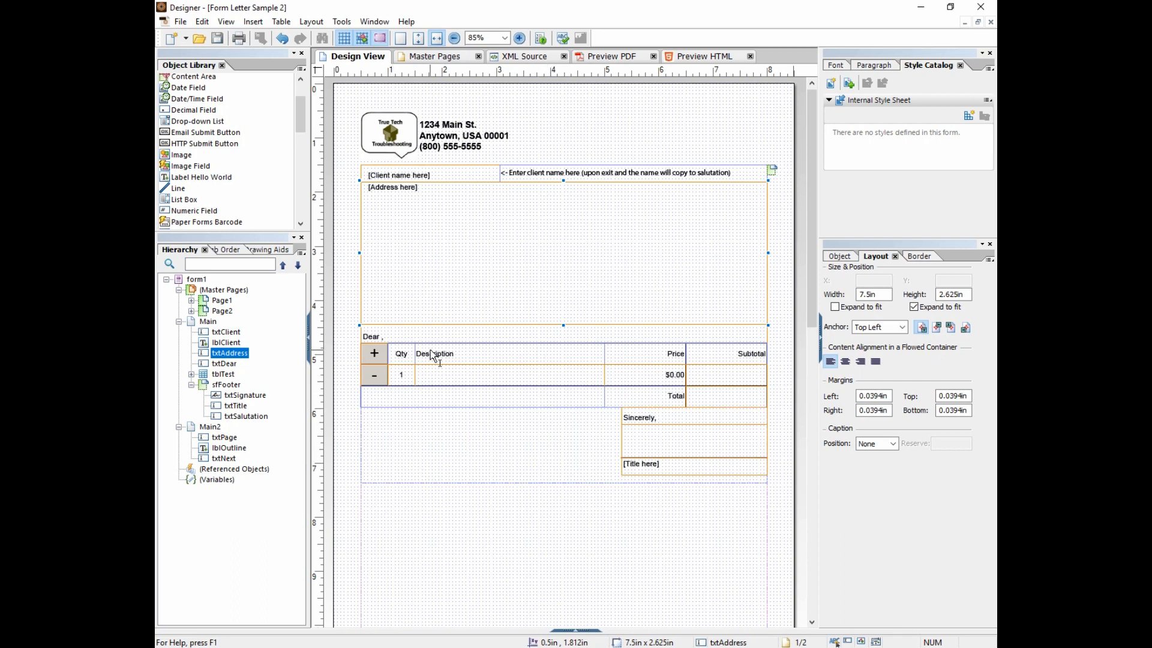
{"action": "mouse_move", "coordinate": [433, 361]}
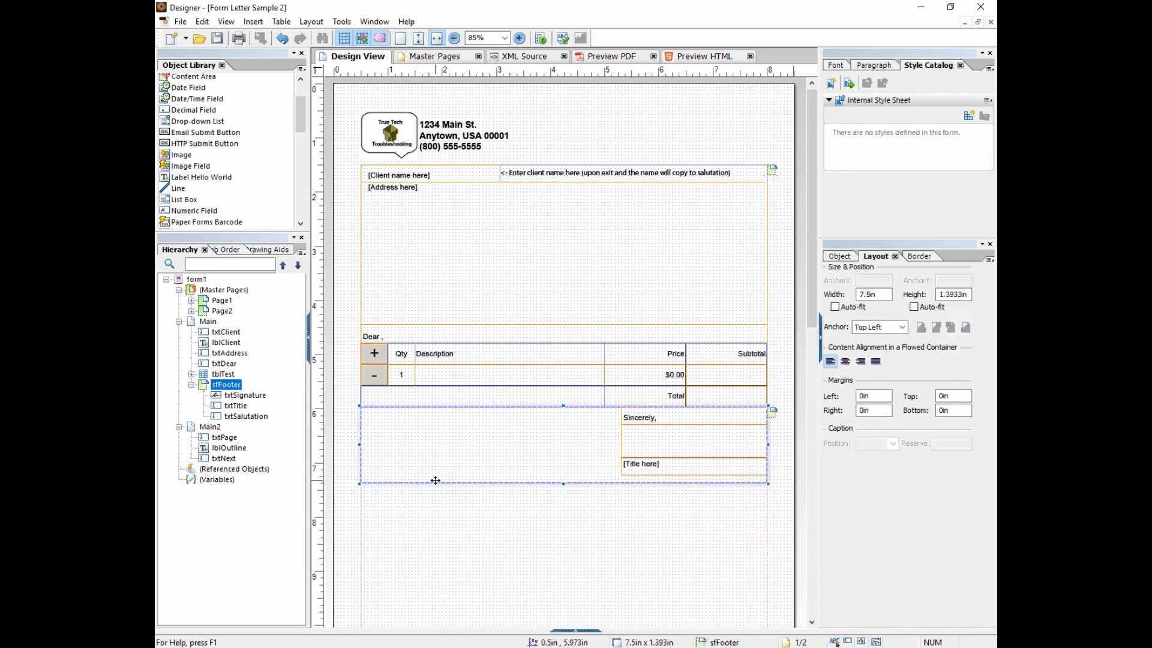
{"action": "left_click", "coordinate": [649, 418]}
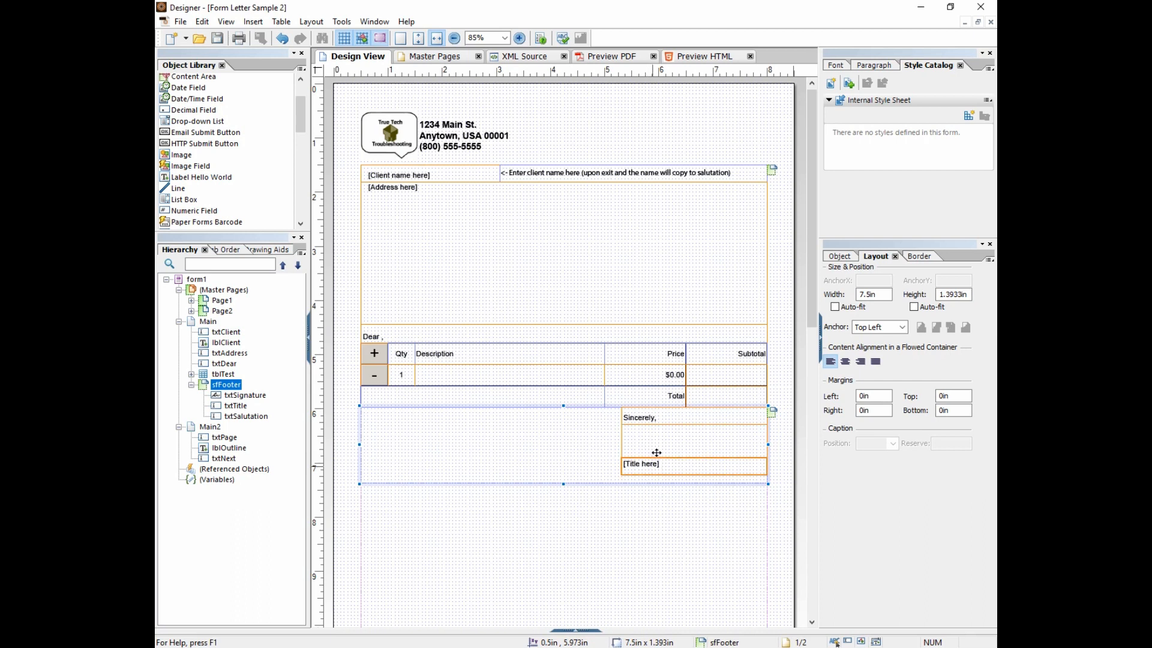
{"action": "mouse_move", "coordinate": [626, 459]}
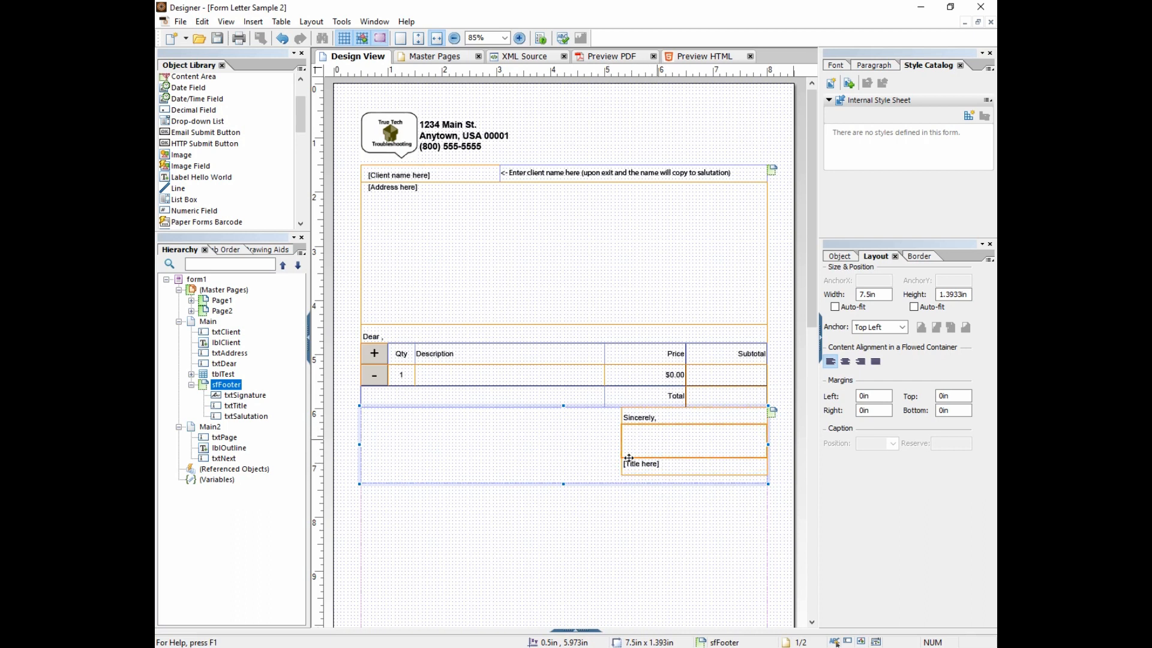
{"action": "mouse_move", "coordinate": [583, 456]}
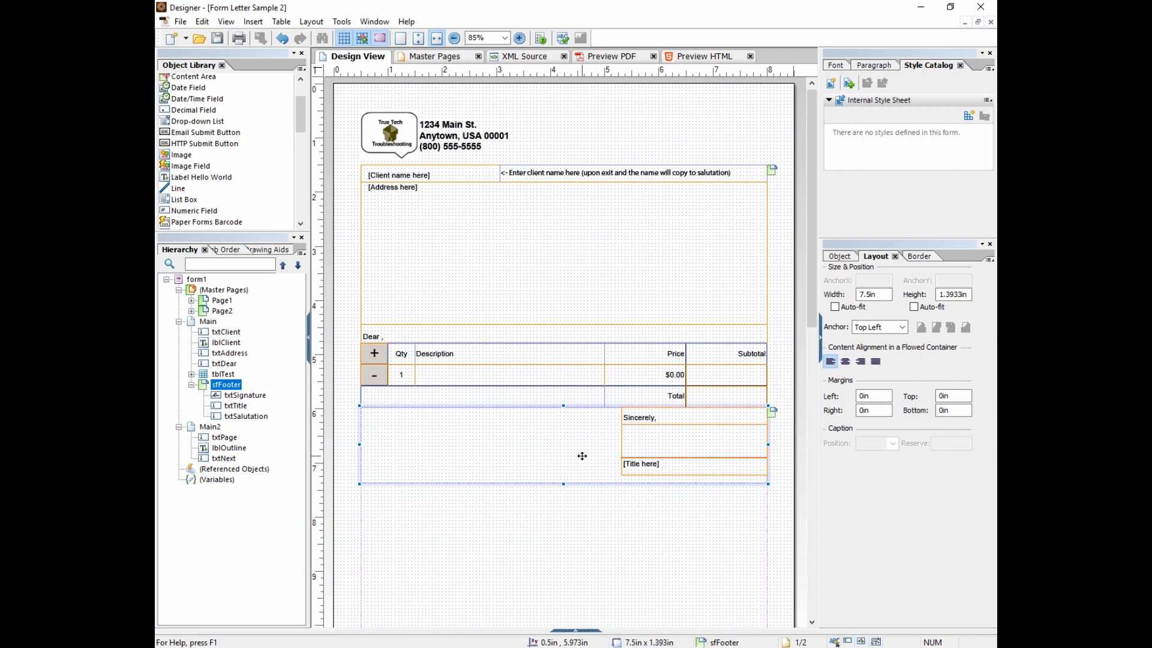
{"action": "double_click", "coordinate": [225, 384]}
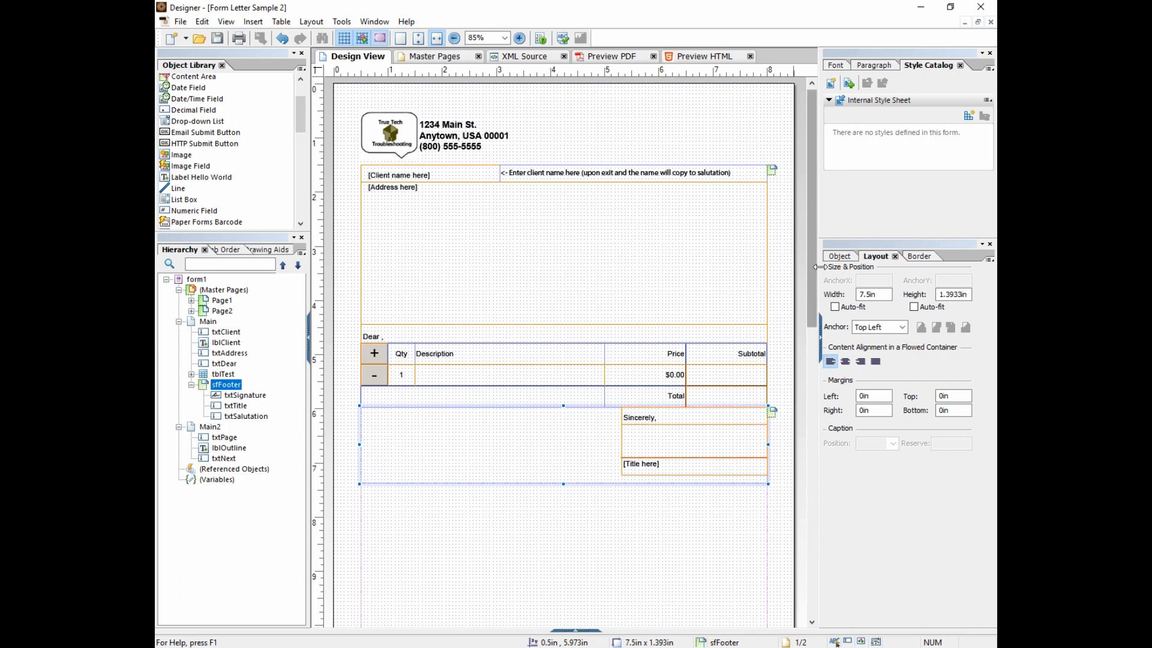
{"action": "left_click", "coordinate": [839, 255]}
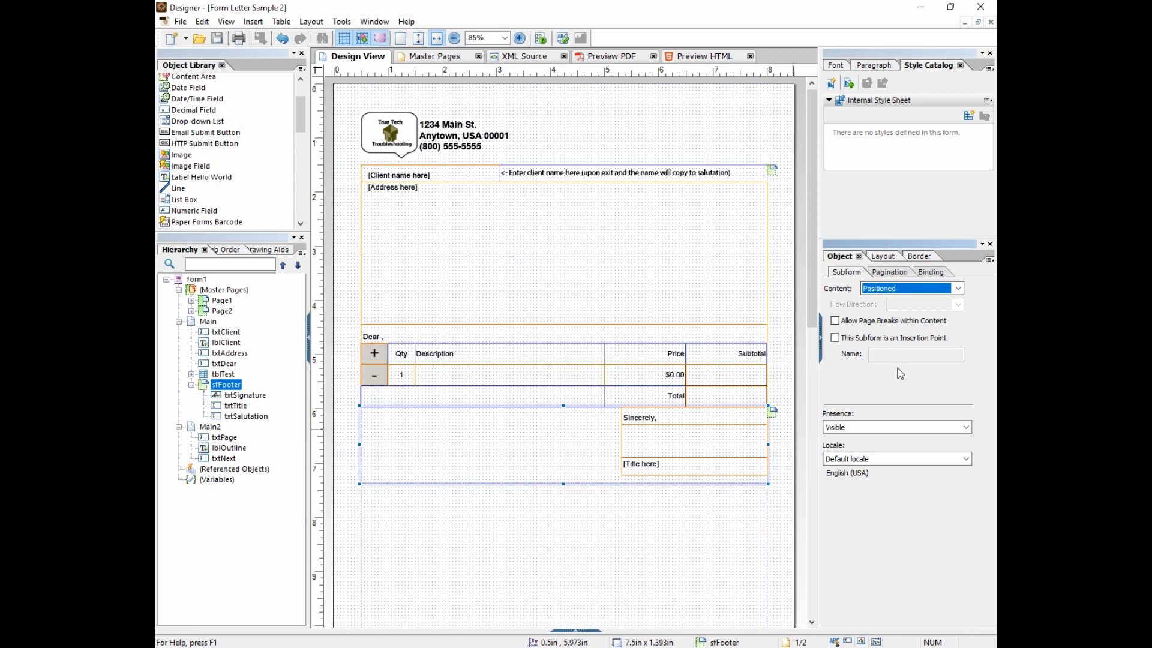
Step: Check sfFooter's width, collapse Main2, and expand sfFooter to list txtSignature, txtTitle and txtSalutation
{"action": "left_click", "coordinate": [876, 256]}
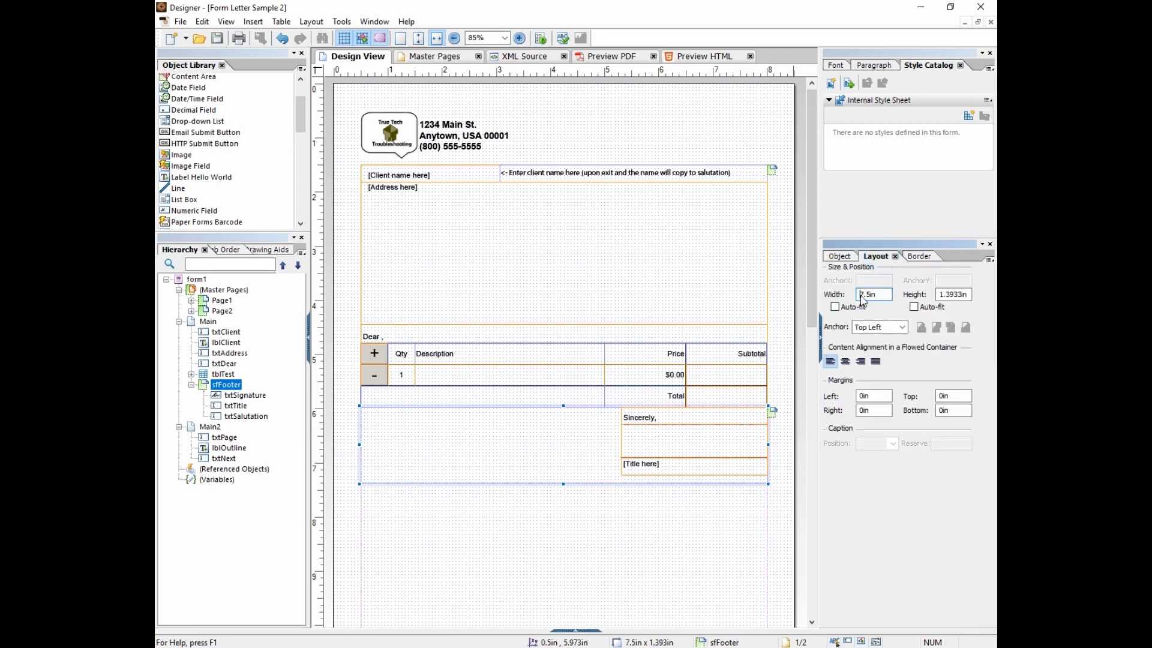
{"action": "left_click", "coordinate": [245, 394]}
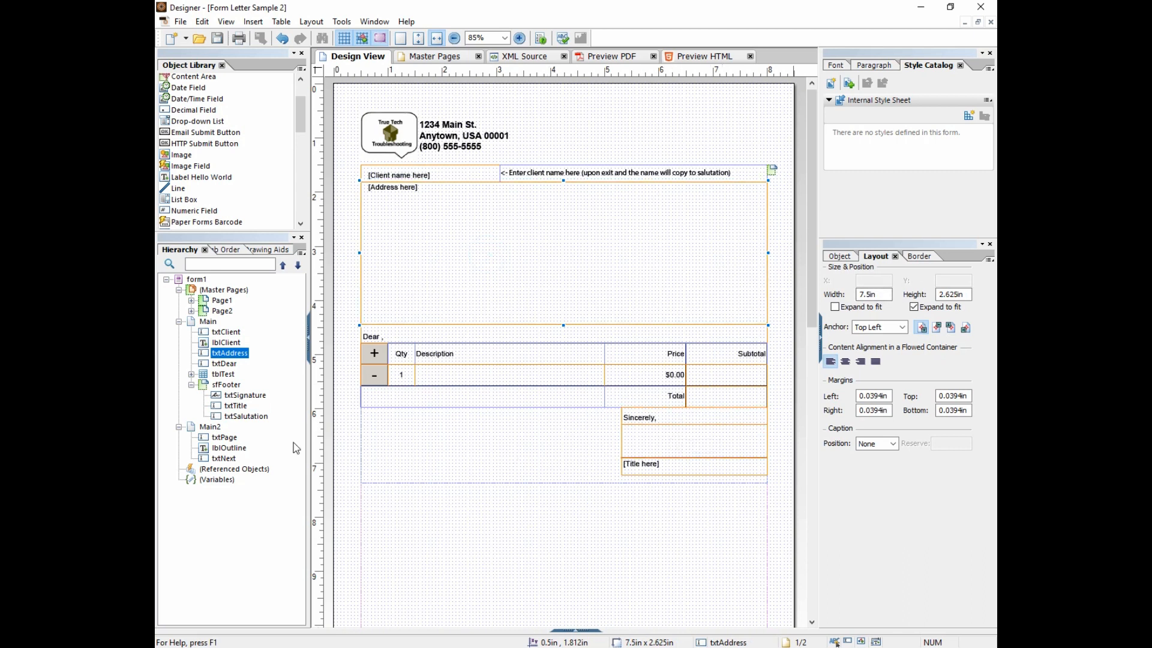
{"action": "left_click", "coordinate": [180, 394]}
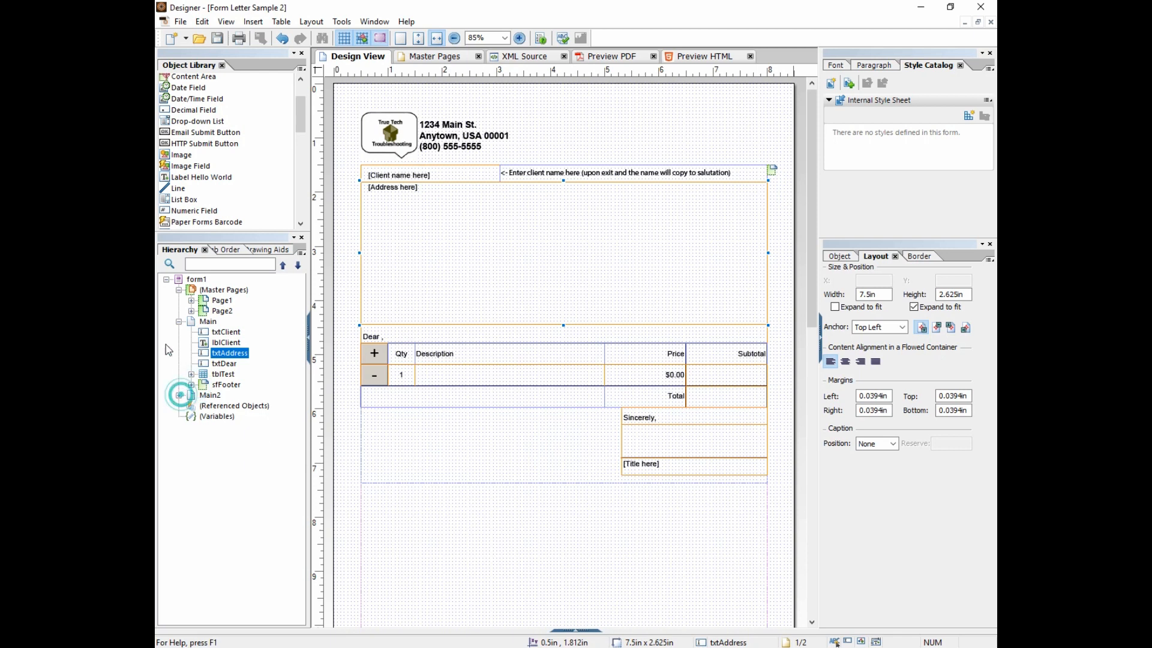
{"action": "left_click", "coordinate": [167, 278]}
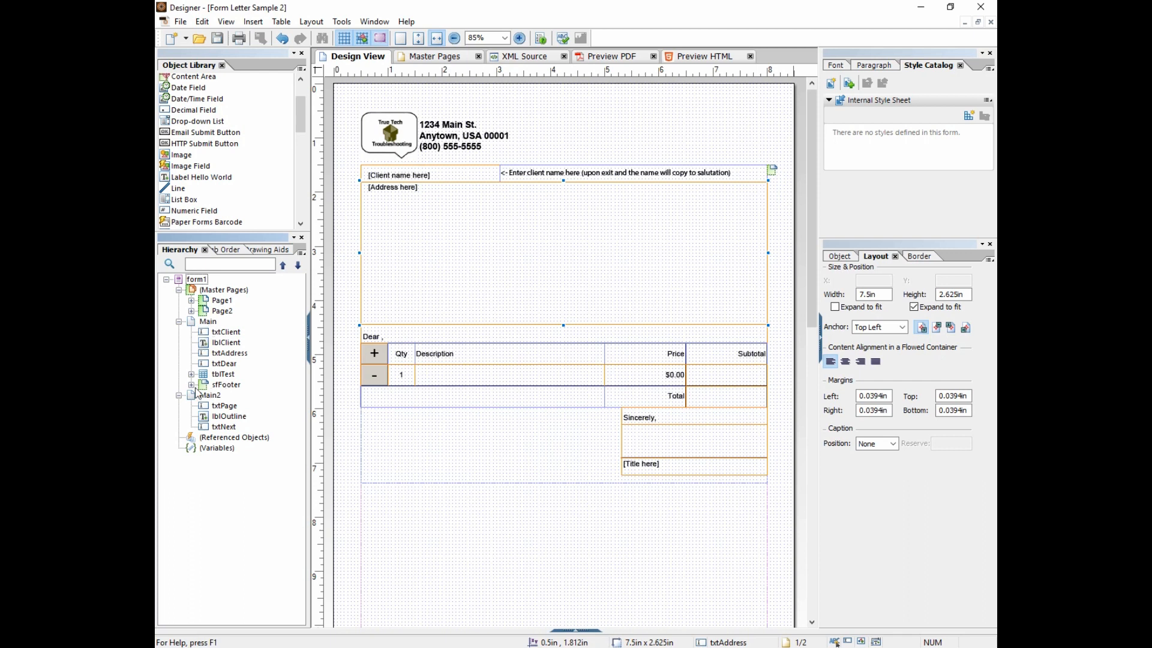
{"action": "left_click", "coordinate": [192, 383]}
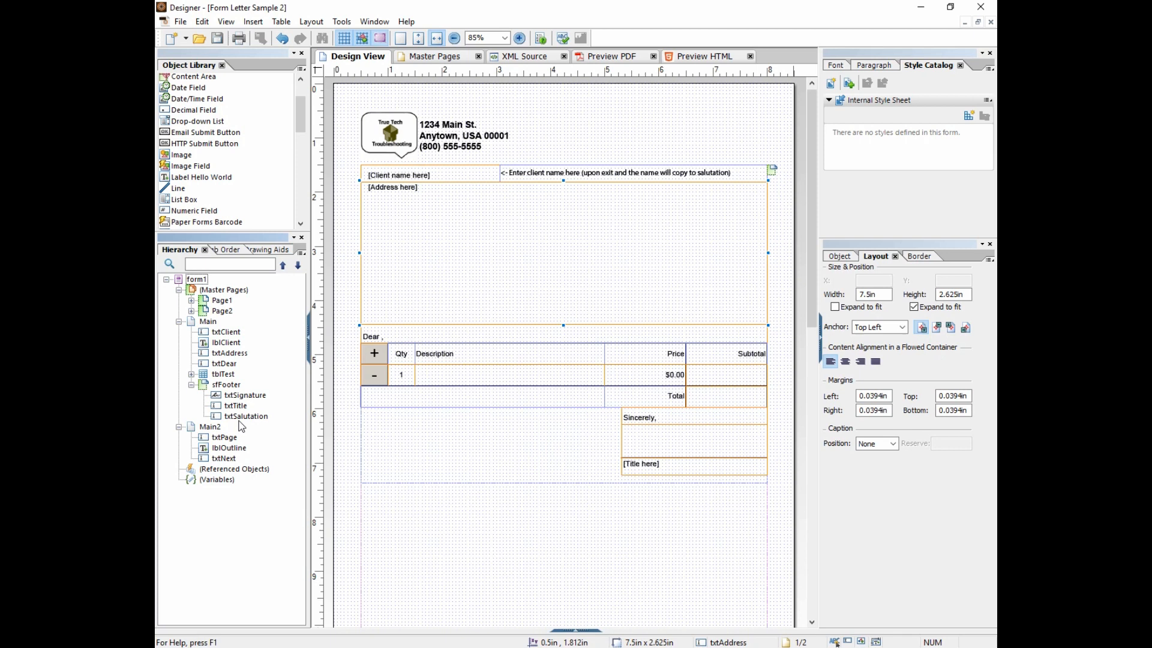
Step: View the Page1 master page's Body1 content area and nudge it up the page
{"action": "left_click", "coordinate": [434, 55]}
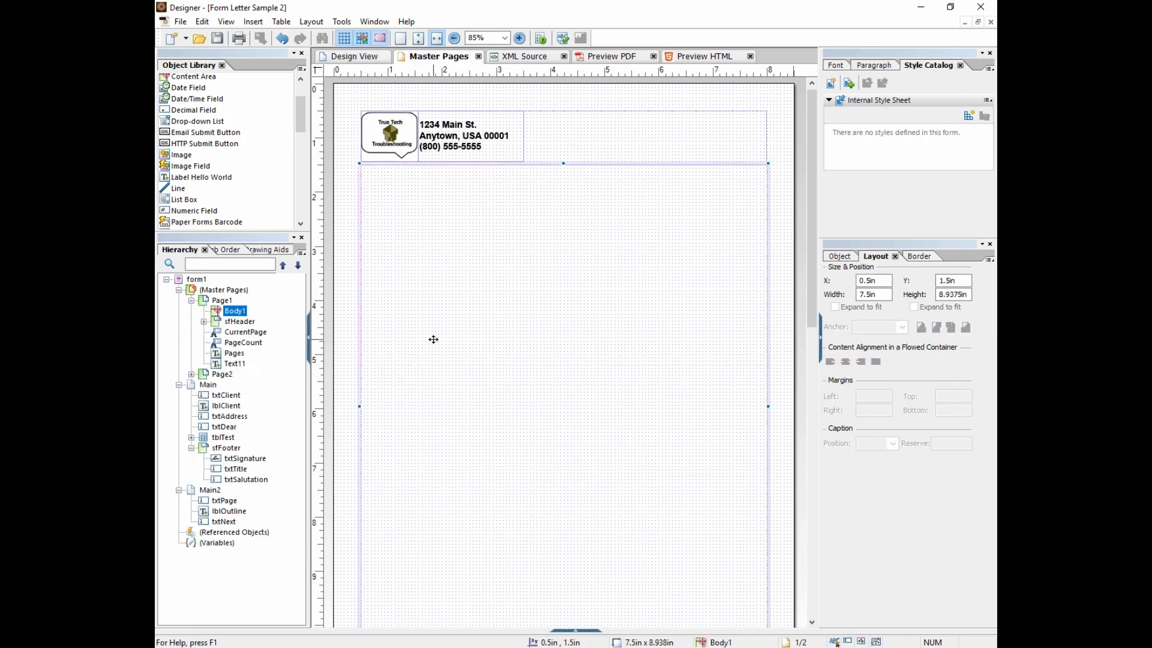
{"action": "mouse_move", "coordinate": [383, 256]}
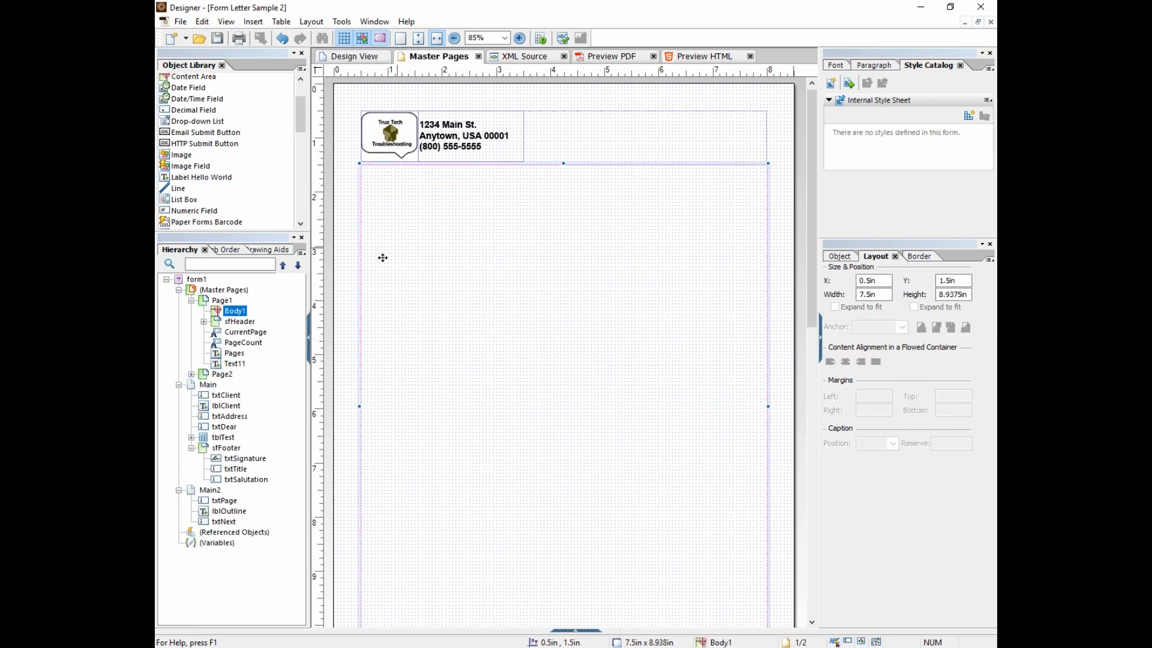
{"action": "mouse_move", "coordinate": [372, 353]}
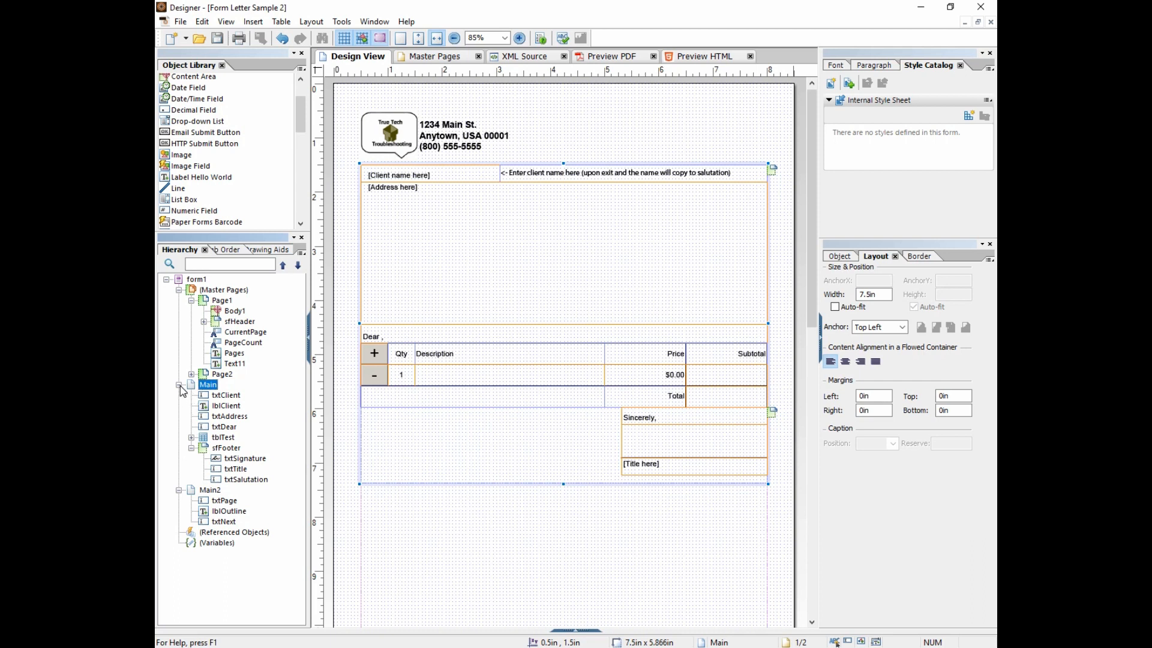
{"action": "left_click", "coordinate": [178, 383]}
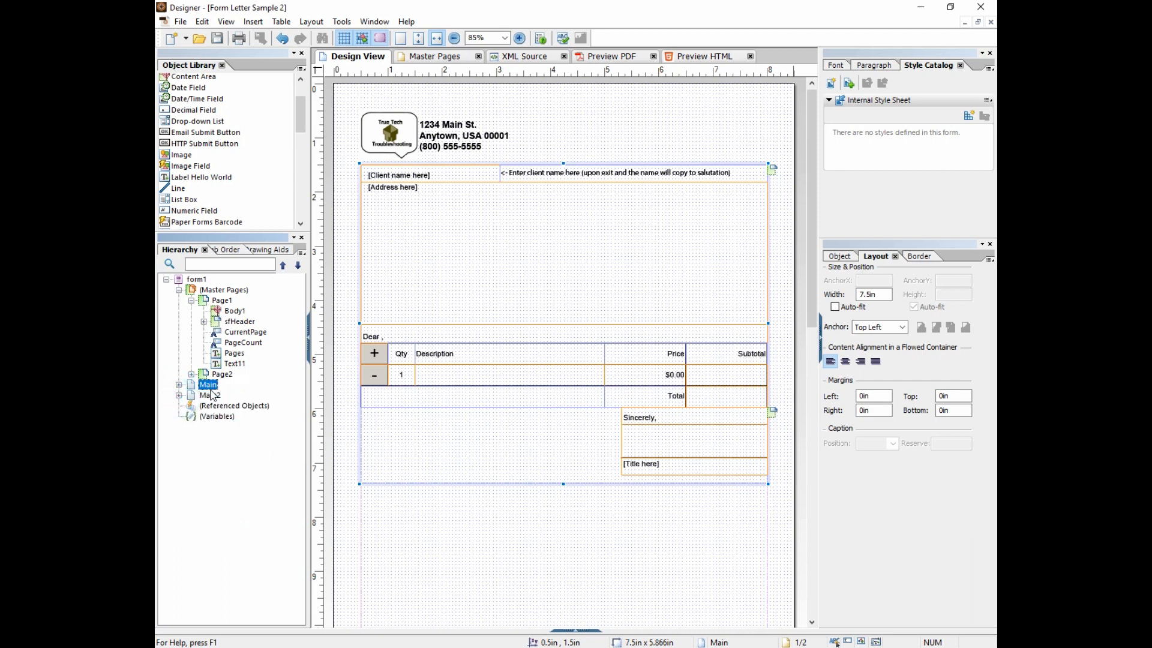
{"action": "left_click", "coordinate": [435, 55]}
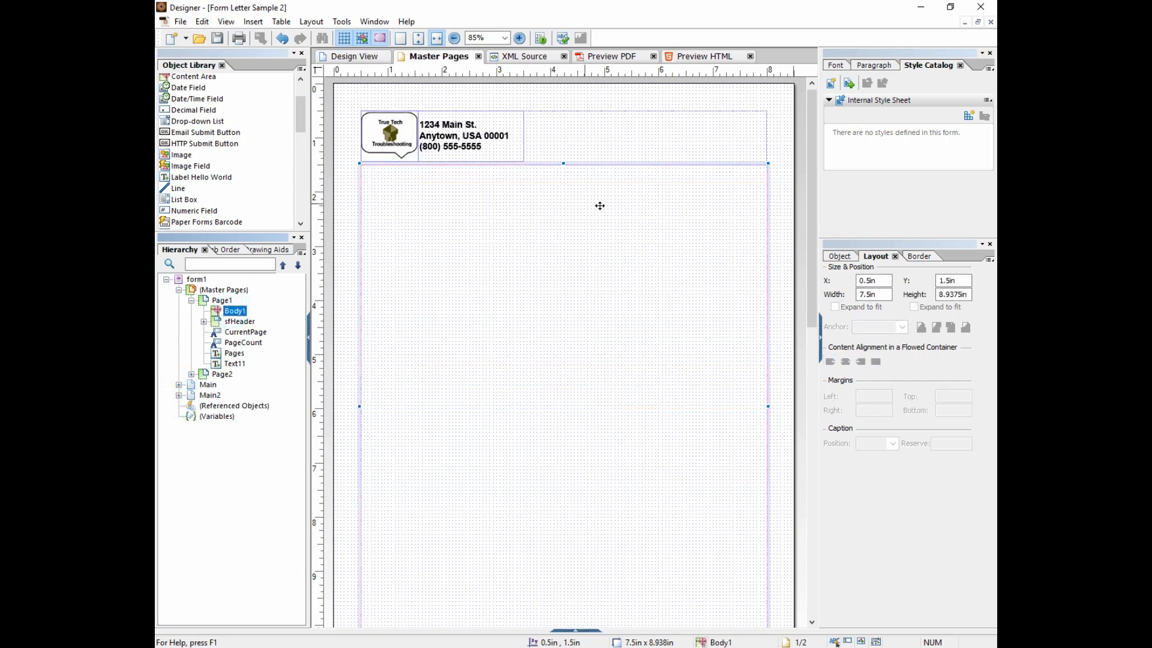
{"action": "left_click_drag", "start_coordinate": [564, 163], "coordinate": [564, 153]}
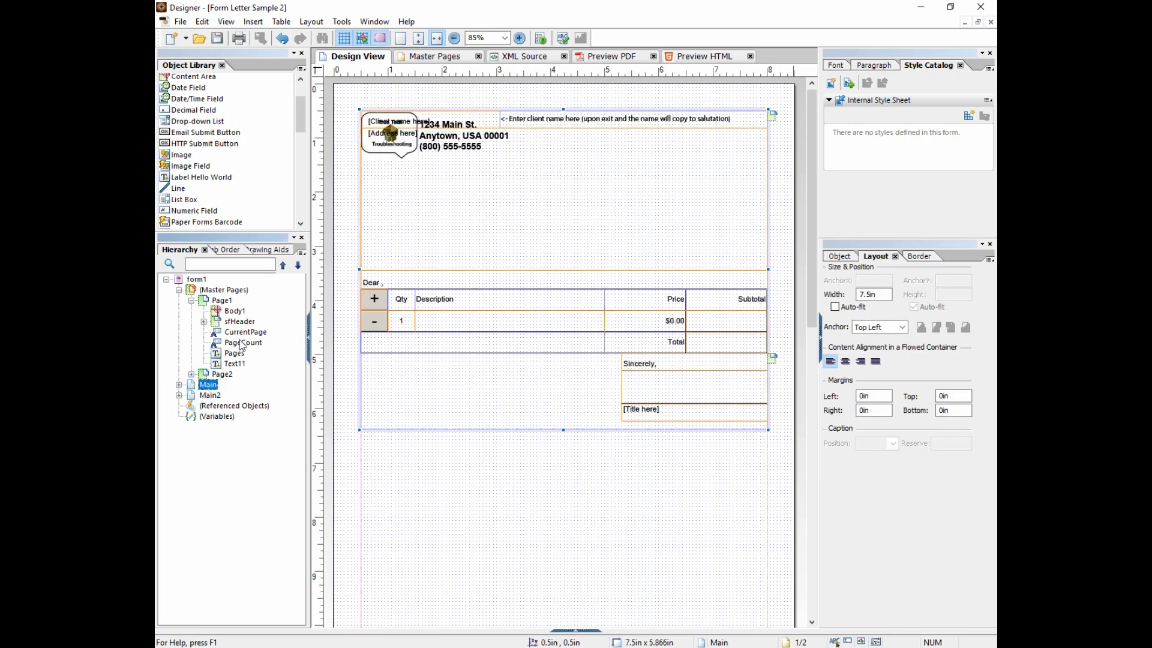
Step: Return from Master Pages to the letter's Design View
{"action": "left_click", "coordinate": [432, 55]}
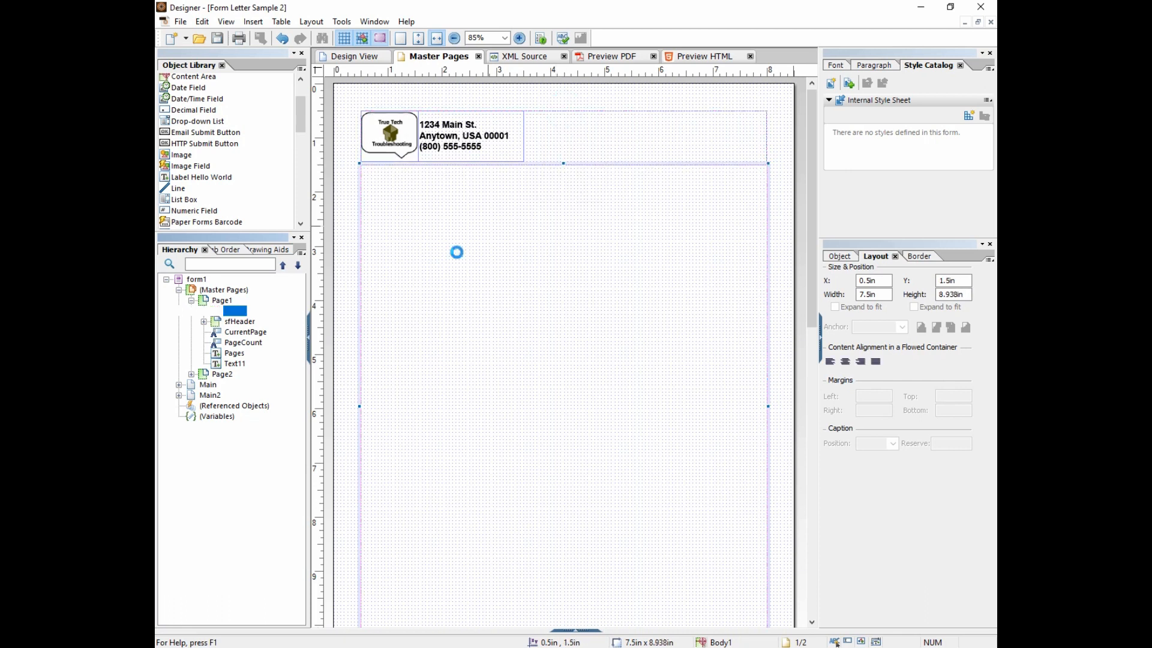
{"action": "left_click", "coordinate": [355, 56]}
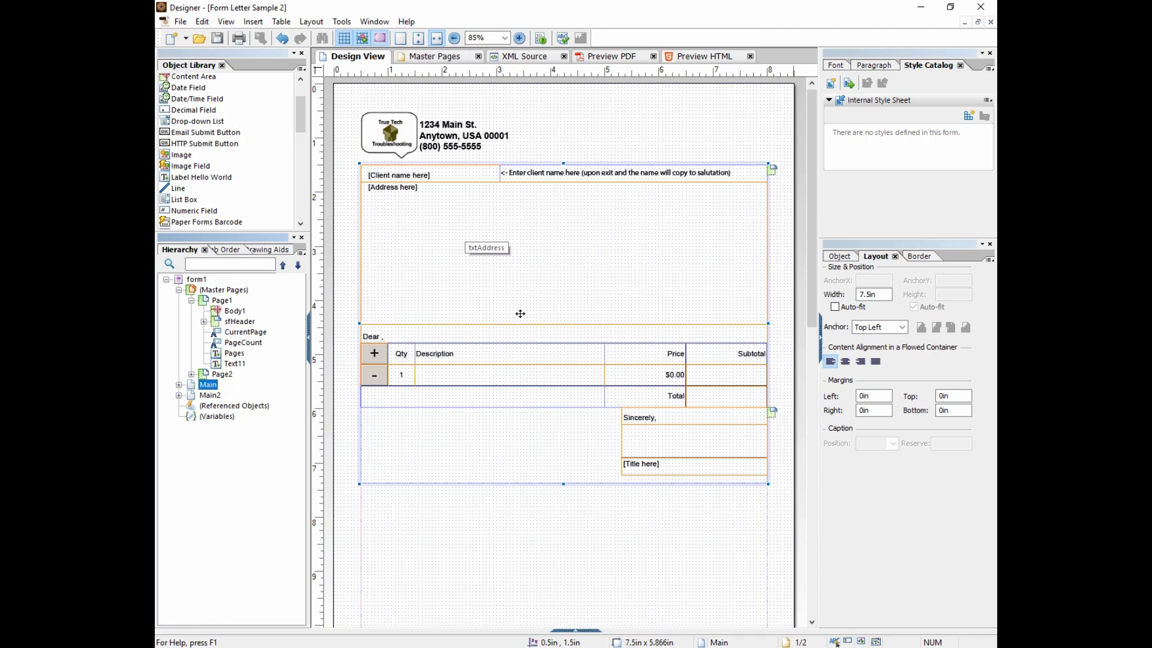
{"action": "mouse_move", "coordinate": [557, 328]}
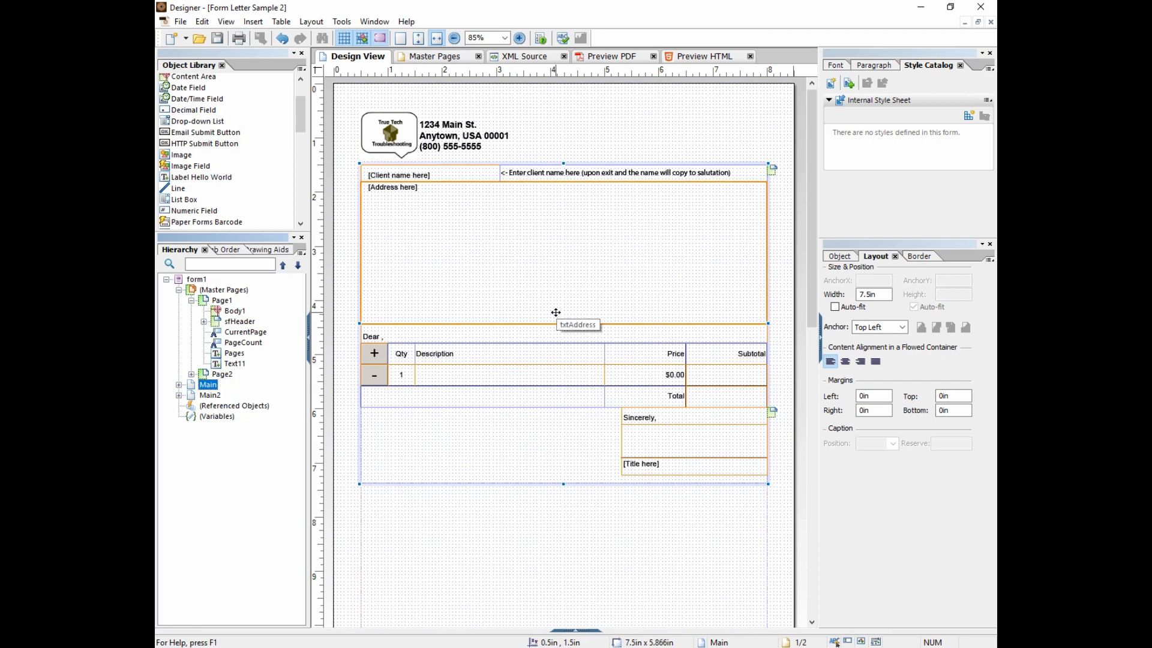
{"action": "mouse_move", "coordinate": [557, 313]}
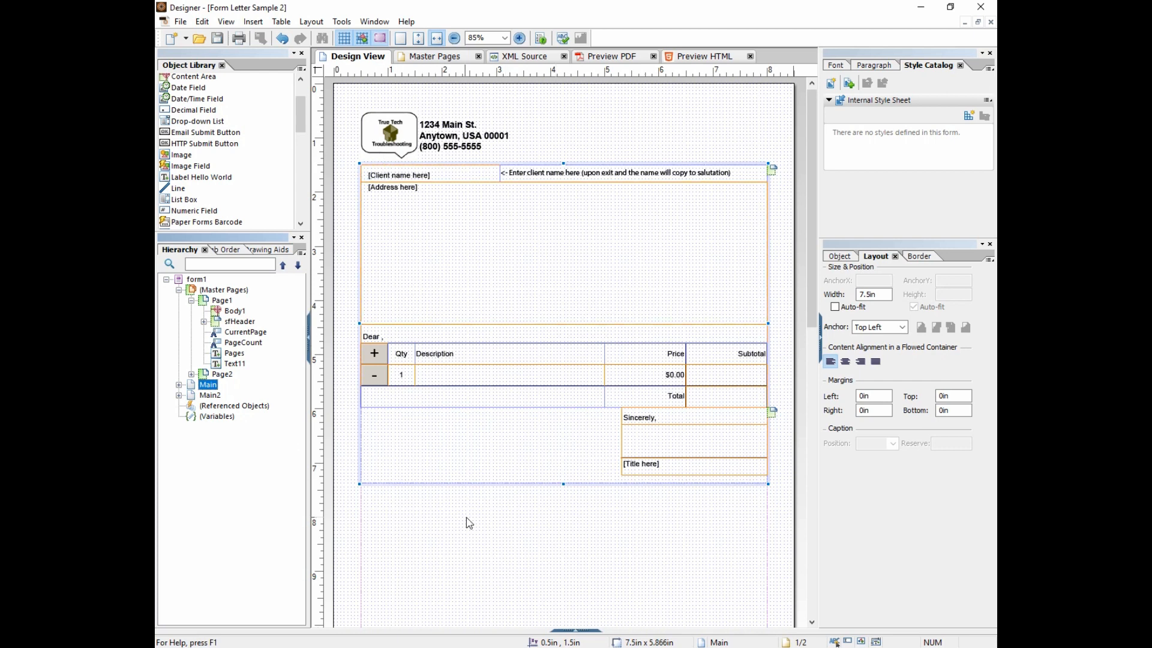
{"action": "scroll", "scroll_direction": "down", "scroll_amount": 3}
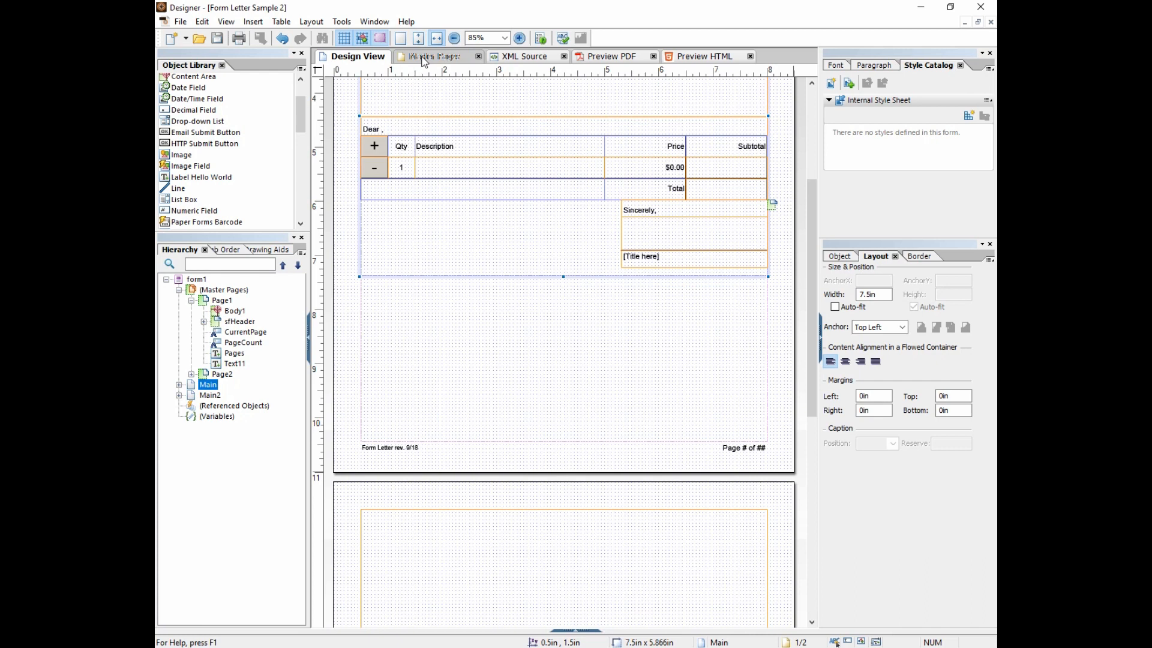
{"action": "left_click", "coordinate": [435, 55]}
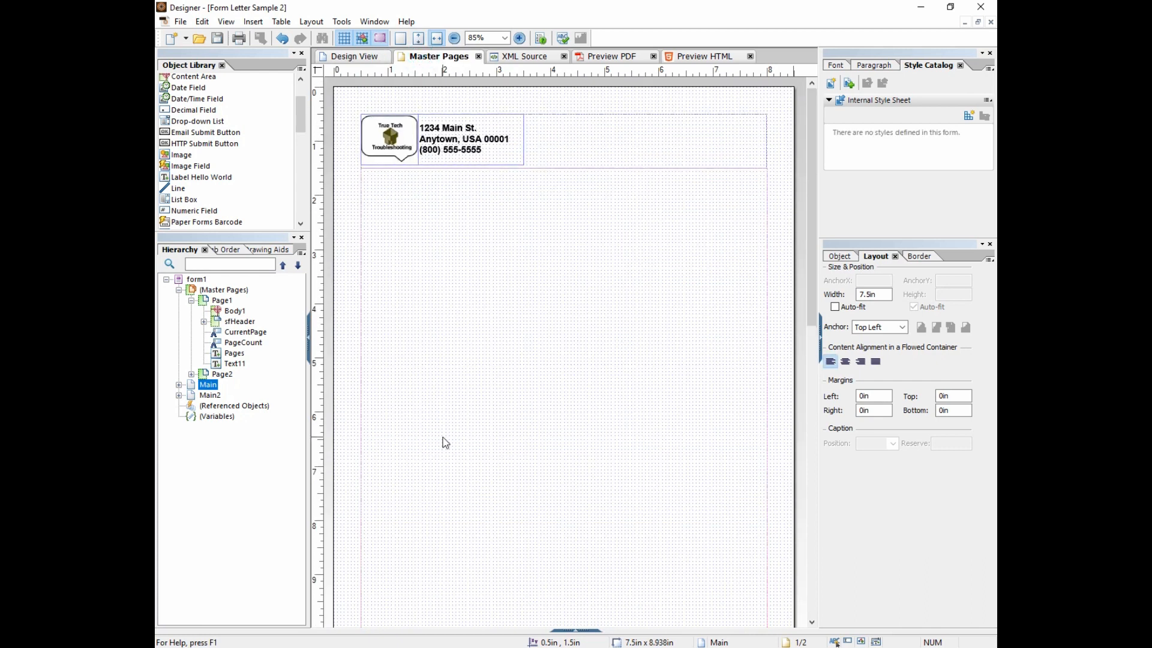
{"action": "left_click", "coordinate": [235, 363]}
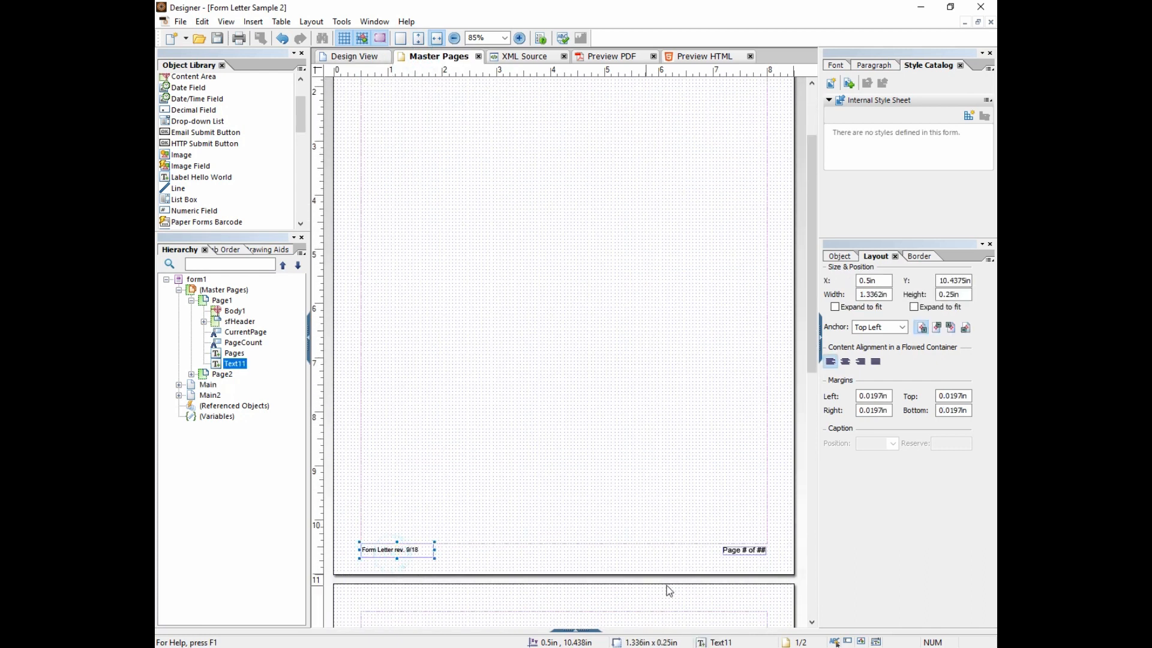
{"action": "left_click", "coordinate": [744, 549]}
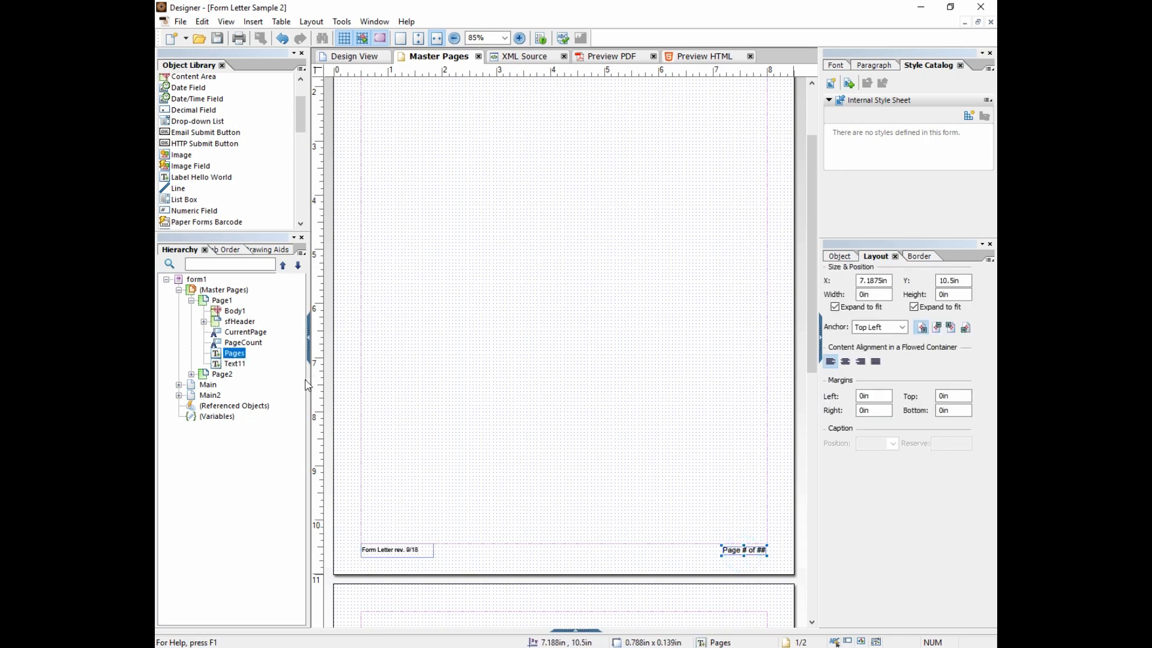
{"action": "mouse_move", "coordinate": [159, 533]}
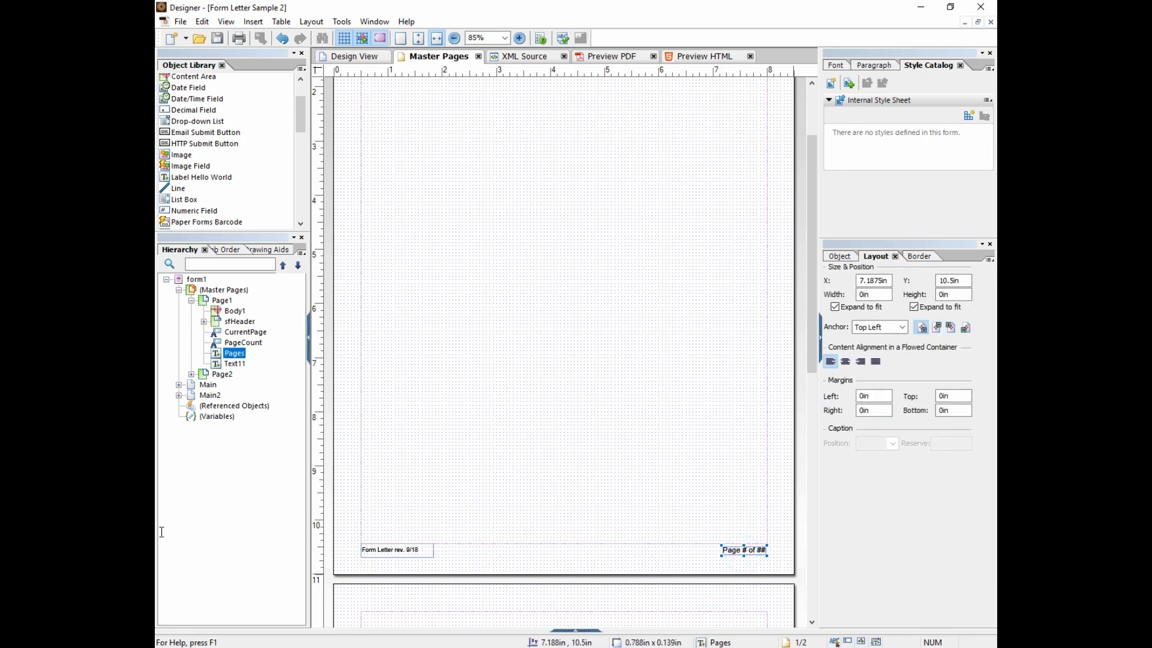
{"action": "left_click", "coordinate": [355, 55]}
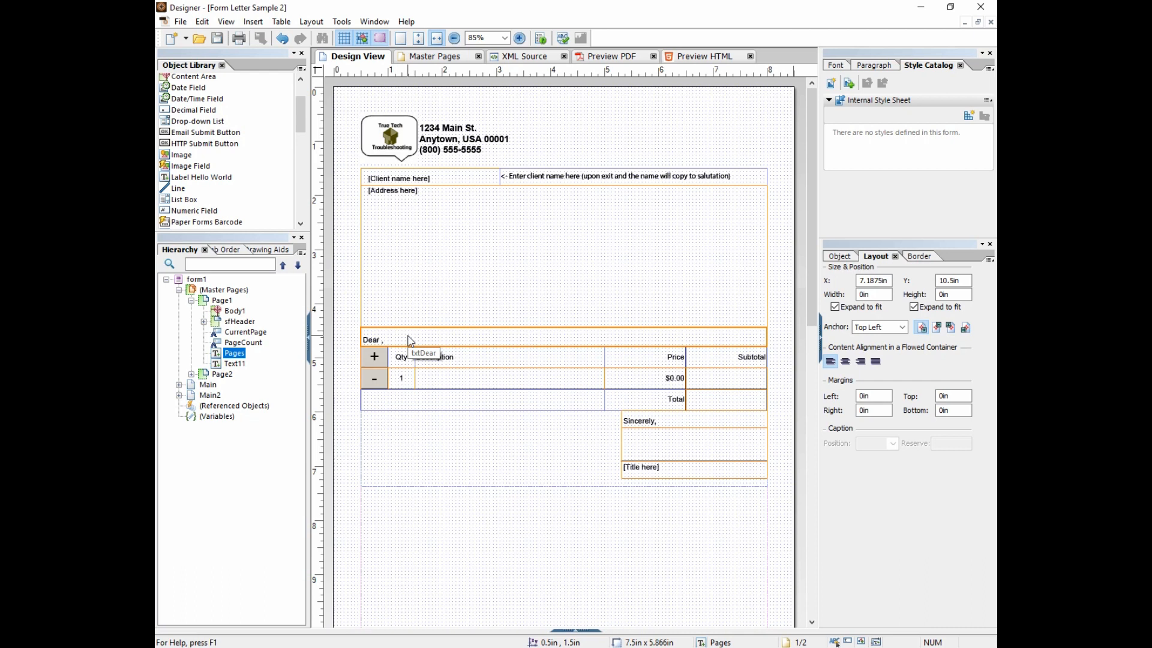
{"action": "mouse_move", "coordinate": [409, 341]}
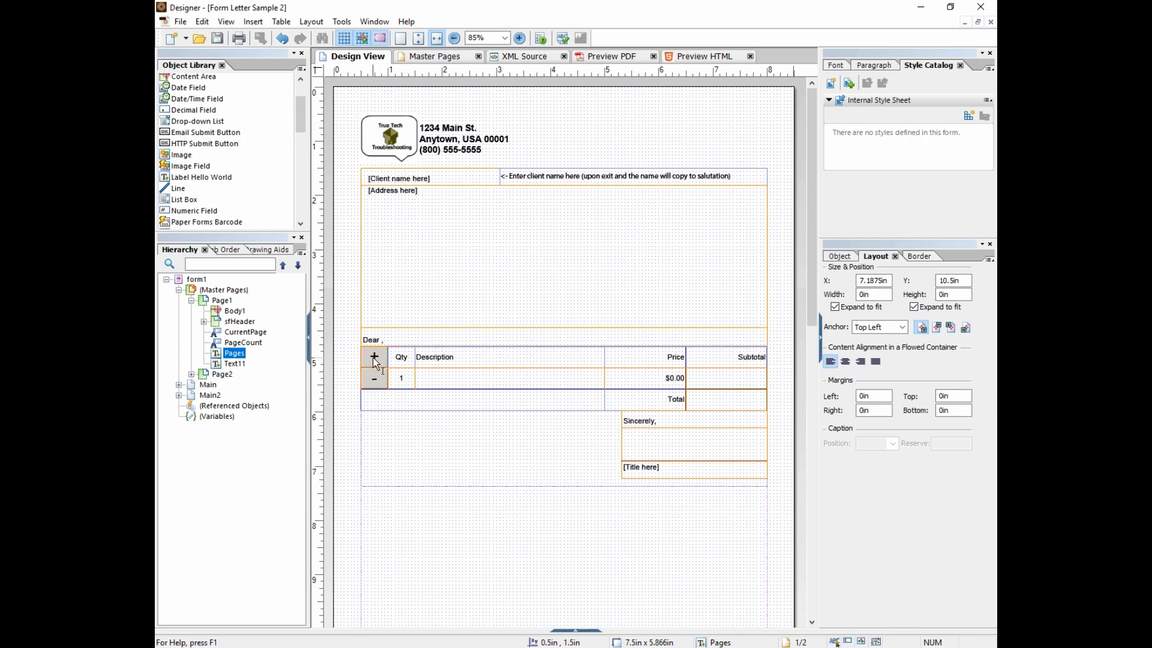
Step: Select Row1 to show it repeats per data item with minimum 1, initial count 11
{"action": "left_click", "coordinate": [374, 355]}
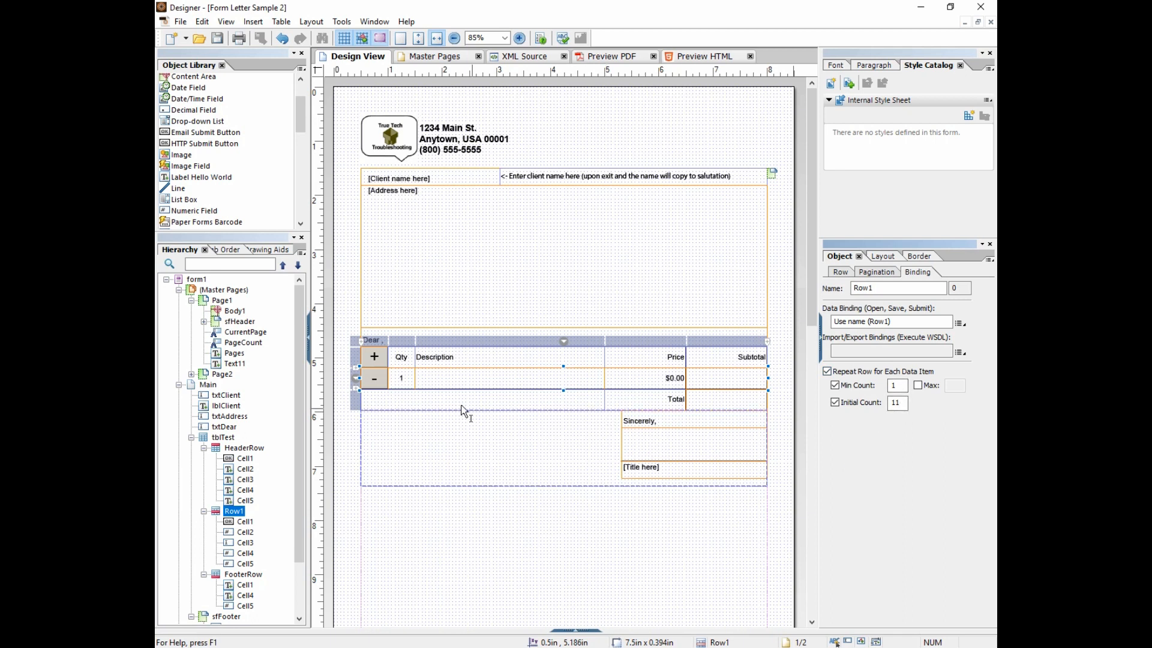
Step: Select the '-' button (Row1.Cell1) to show its row-removal click script
{"action": "left_click", "coordinate": [374, 356]}
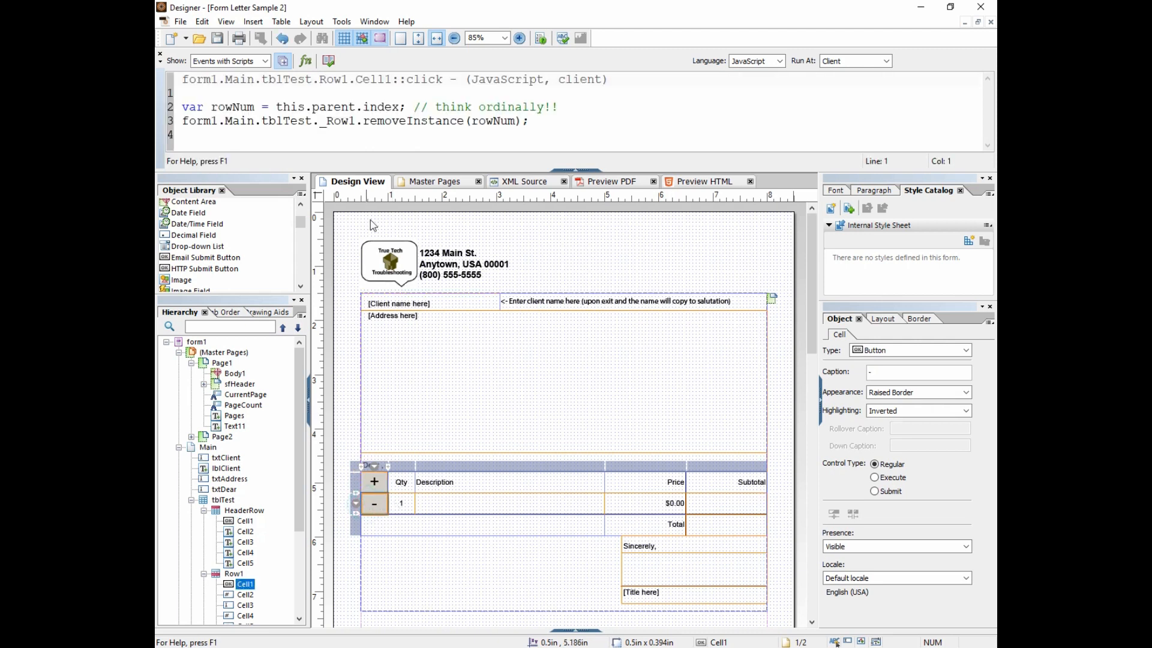
{"action": "mouse_move", "coordinate": [505, 283]}
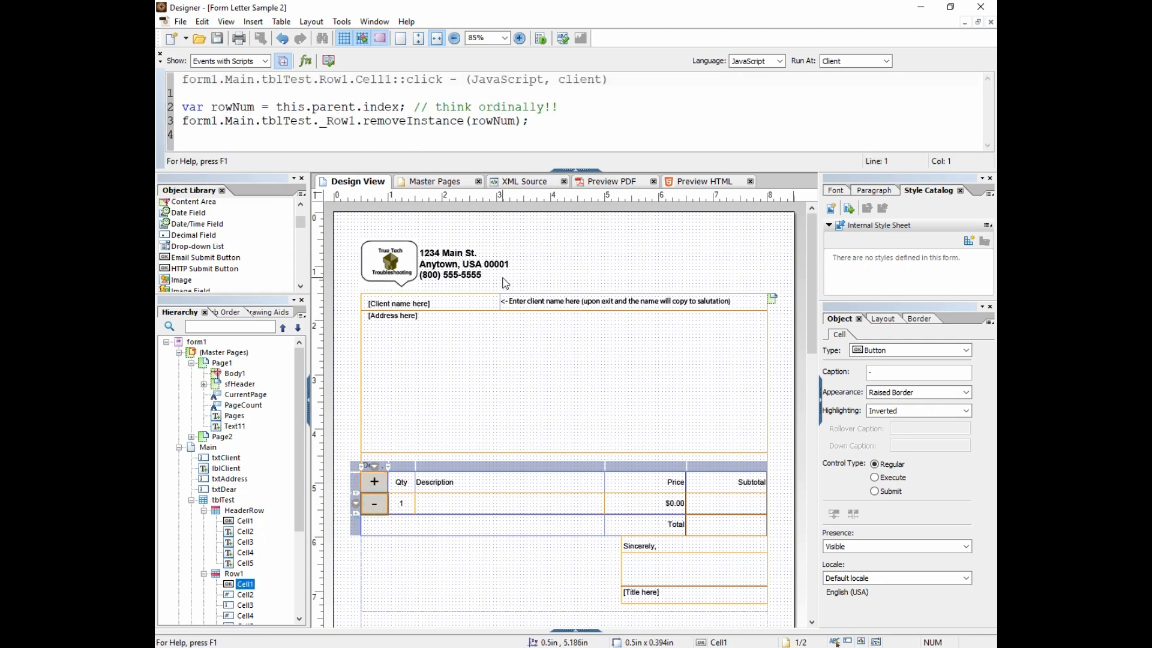
Step: Read the FormCalc scripts: Total sums Row1 Cell5, Subtotal multiplies Cell2 by Cell4
{"action": "left_click", "coordinate": [723, 523]}
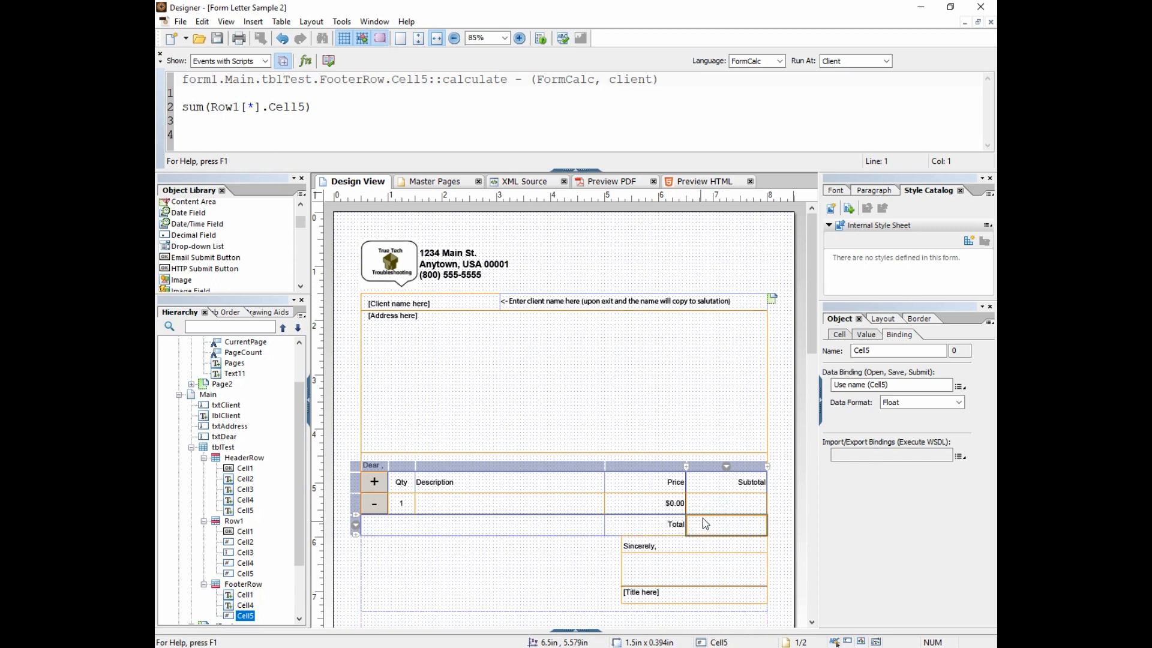
{"action": "left_click", "coordinate": [726, 503]}
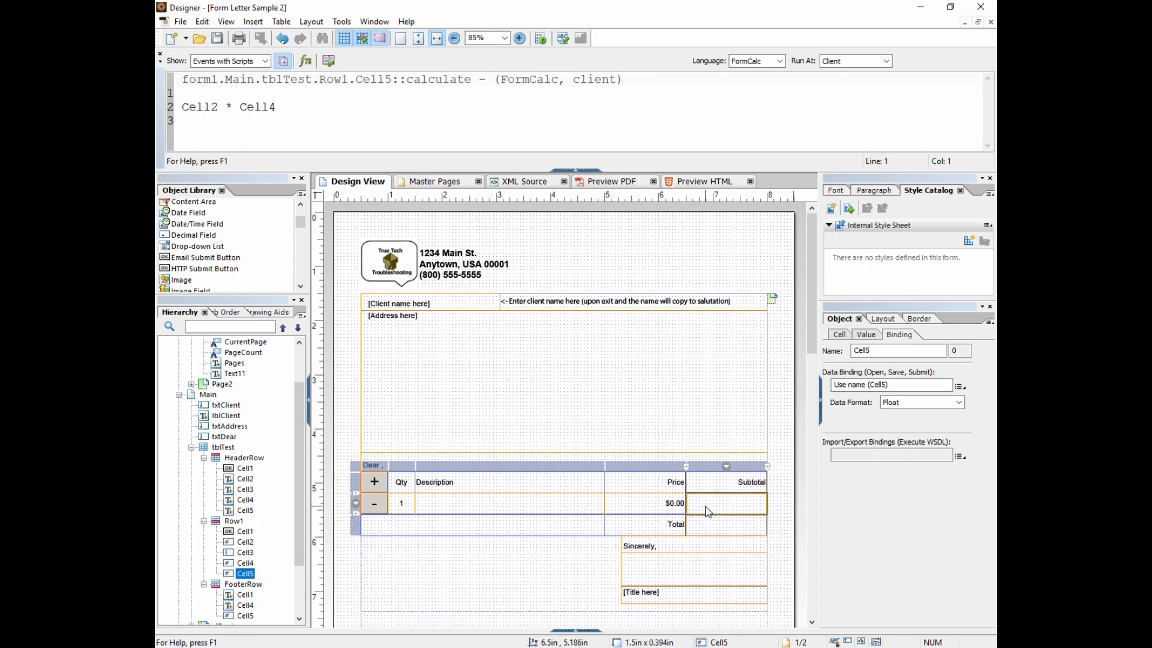
{"action": "mouse_move", "coordinate": [818, 357]}
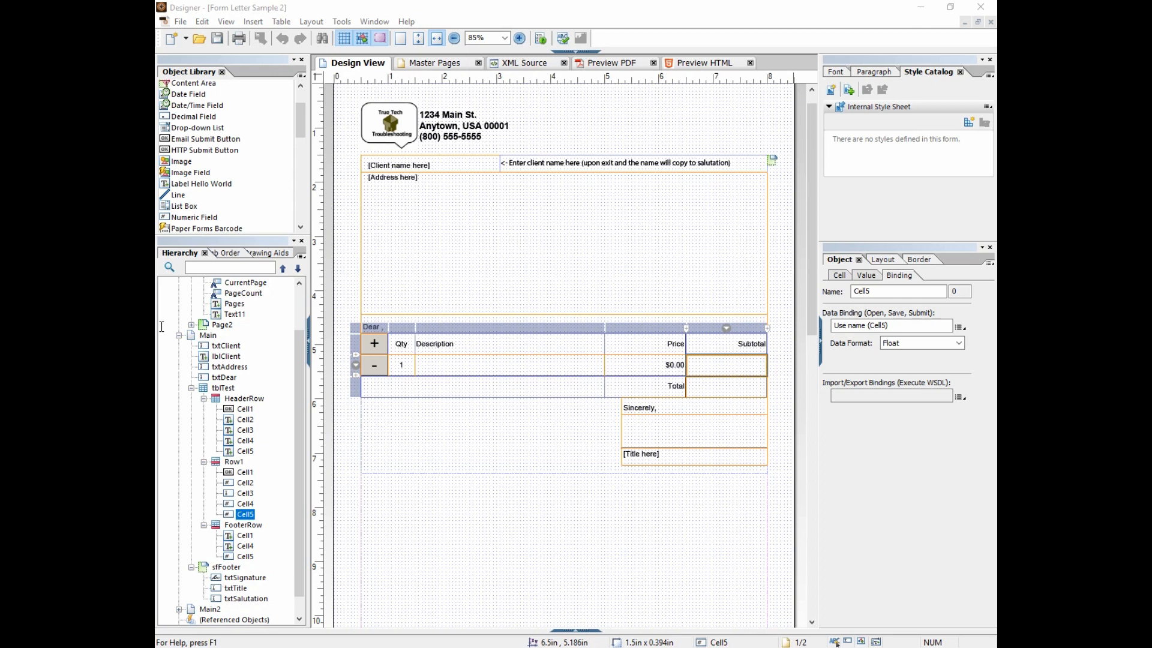
{"action": "mouse_move", "coordinate": [161, 382]}
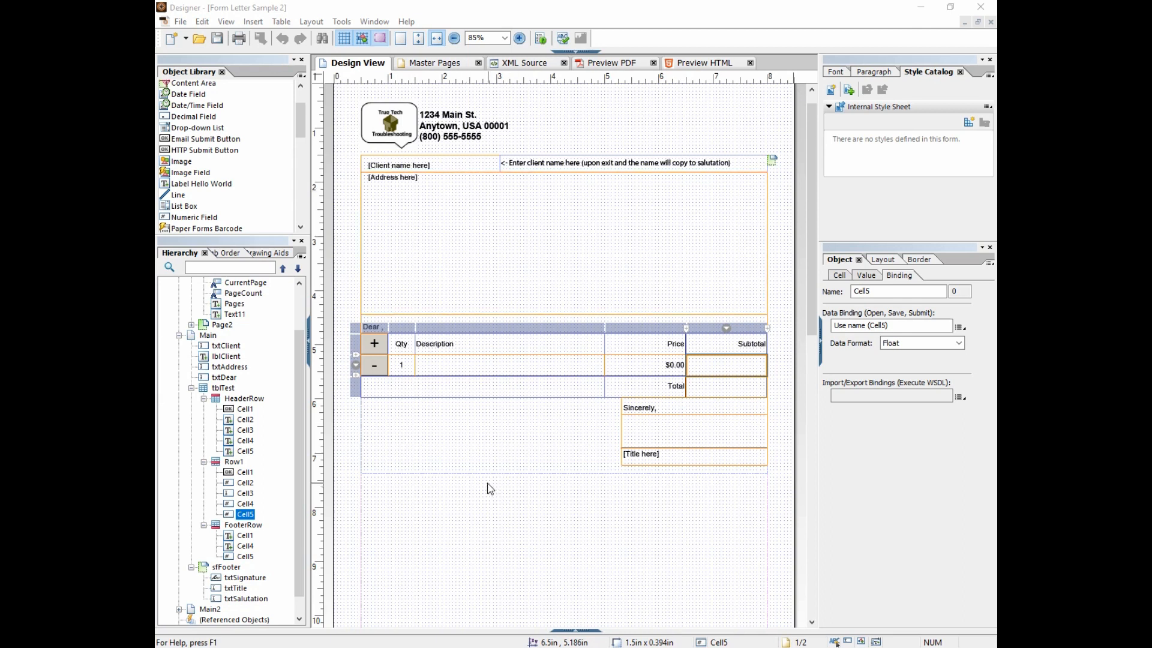
{"action": "mouse_move", "coordinate": [499, 541]}
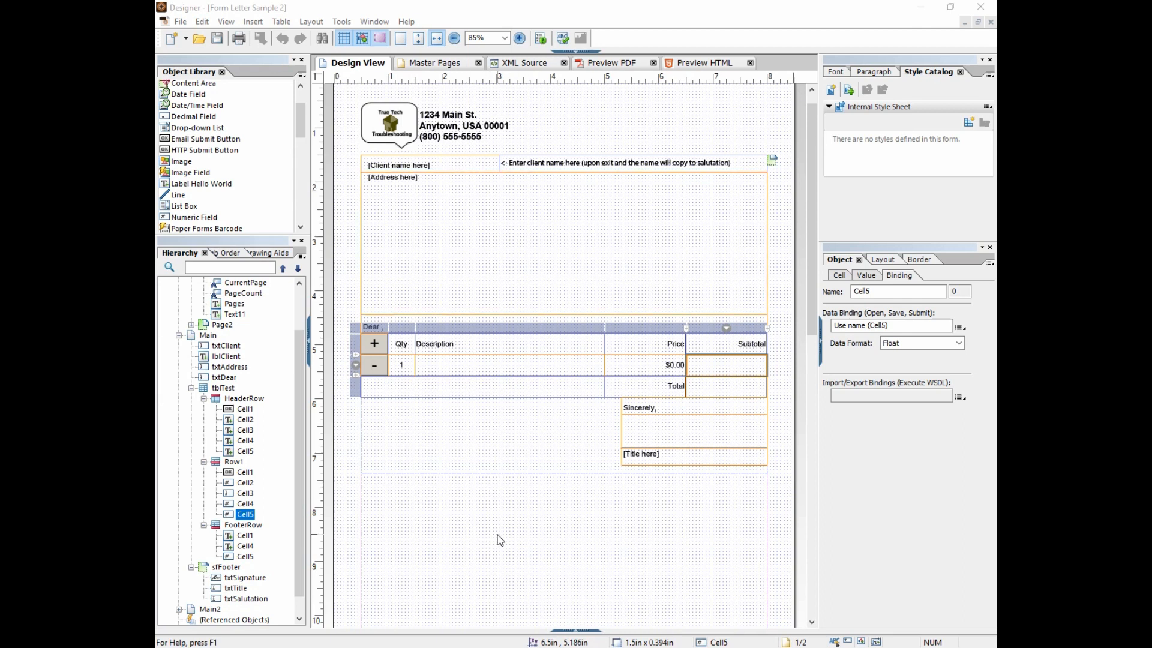